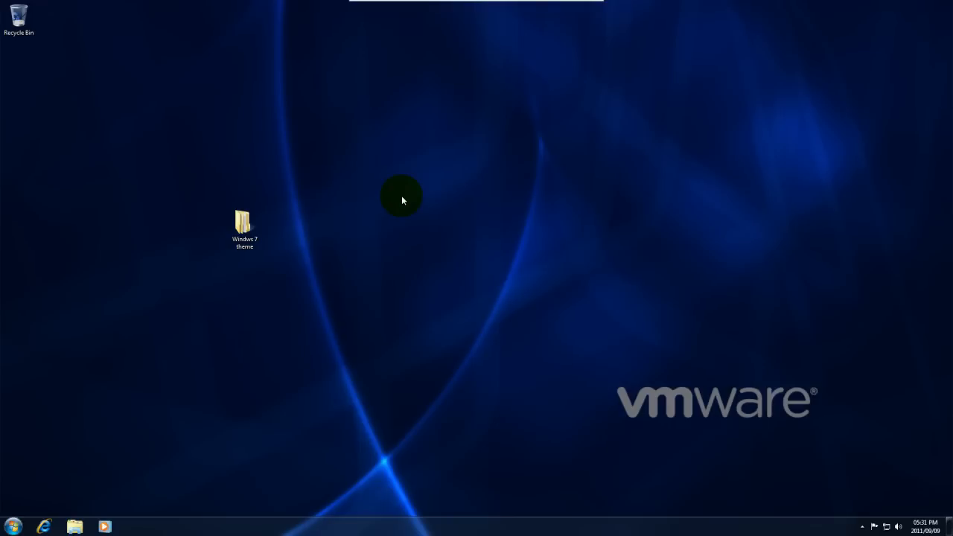
mouse_move(414, 181)
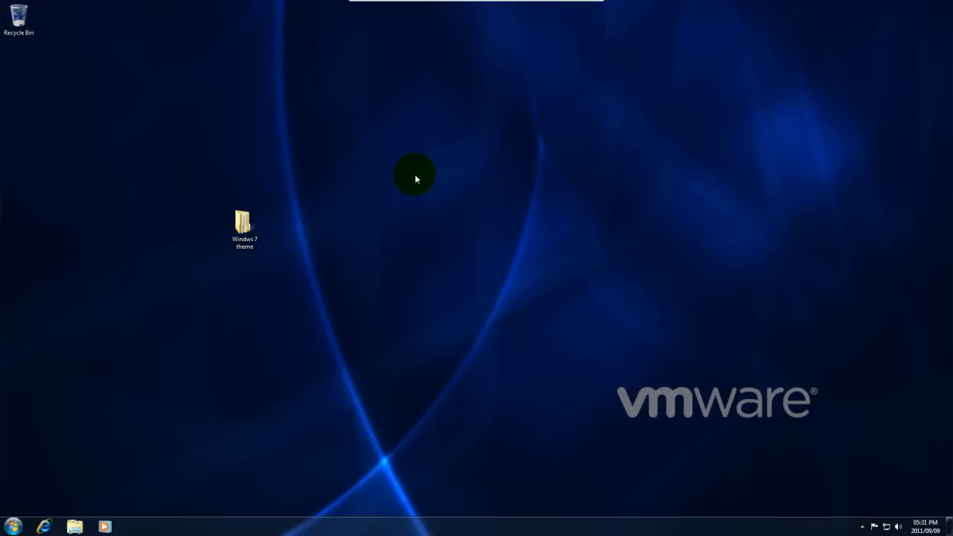
mouse_move(424, 206)
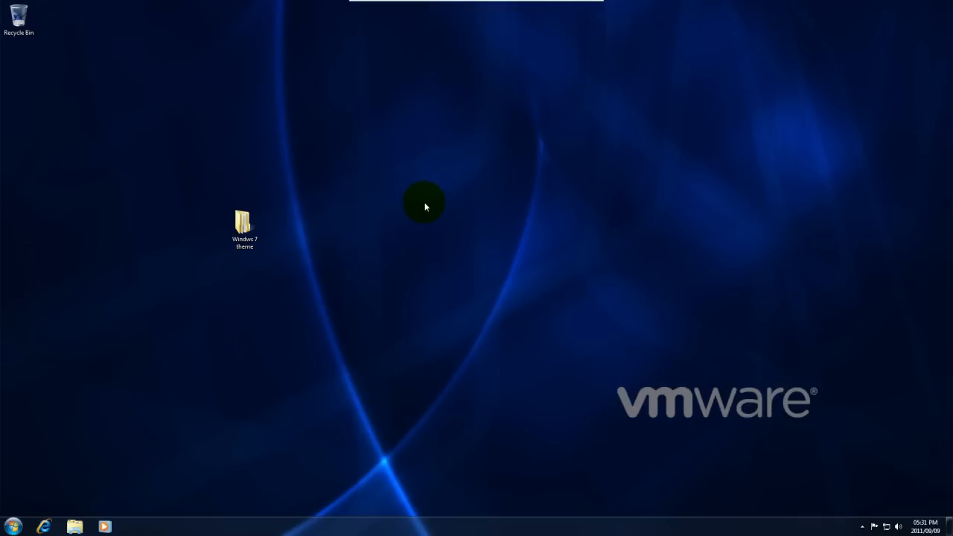
mouse_move(444, 282)
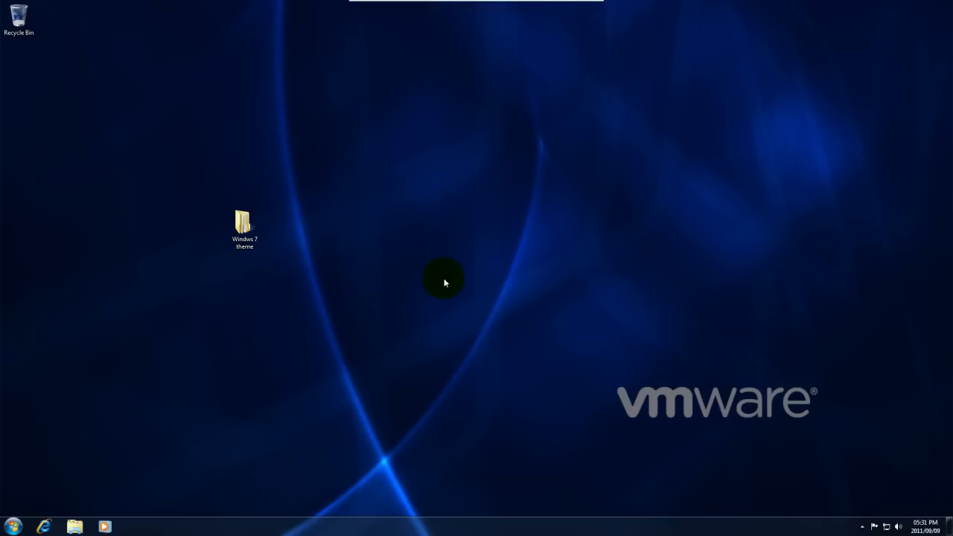
mouse_move(450, 285)
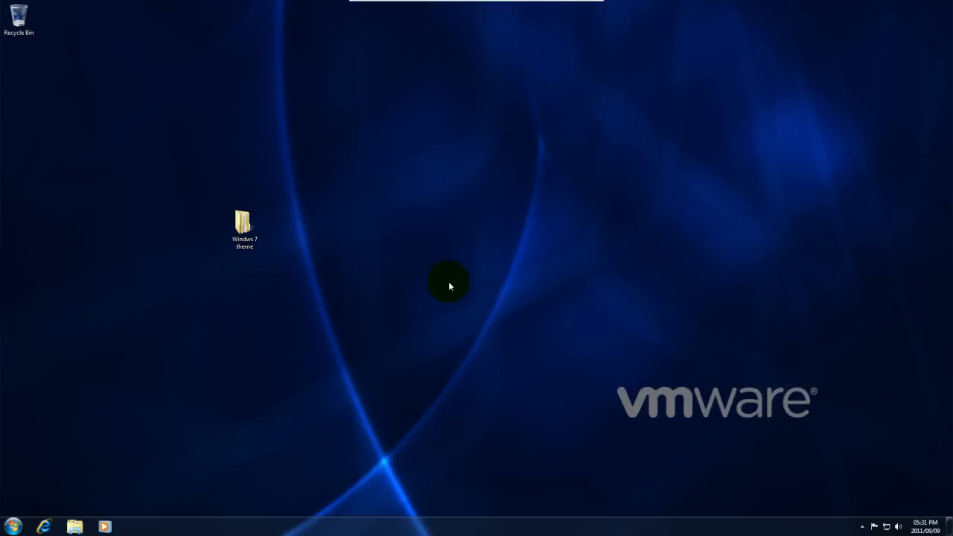
mouse_move(444, 291)
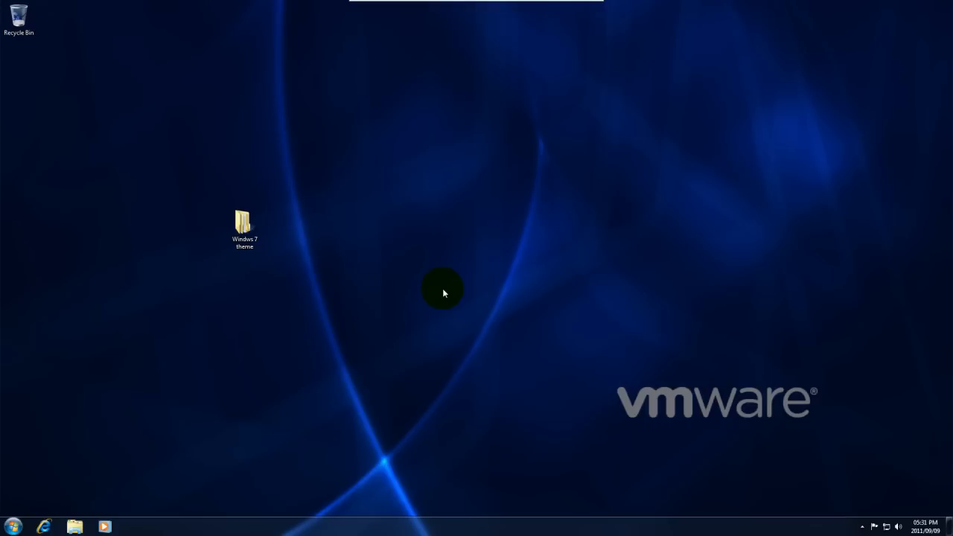
mouse_move(431, 295)
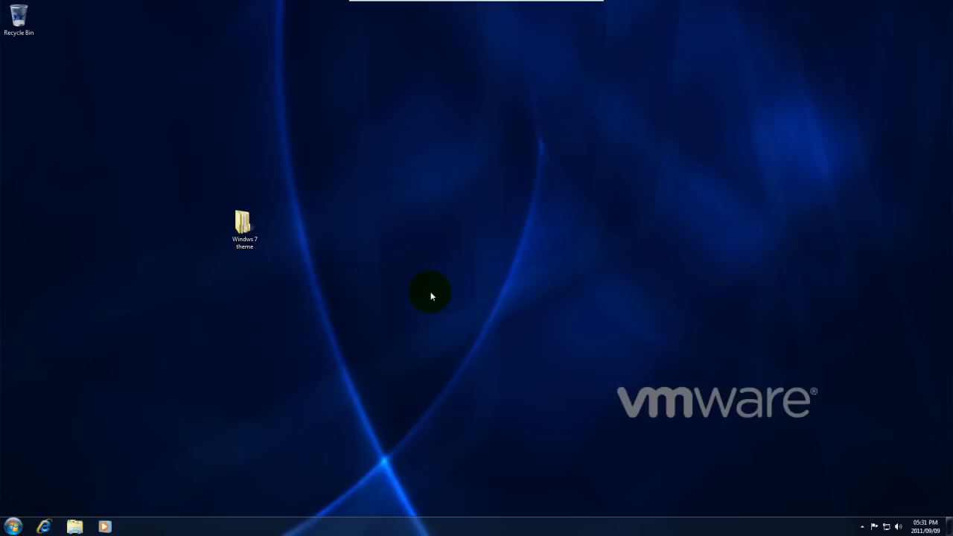
mouse_move(416, 312)
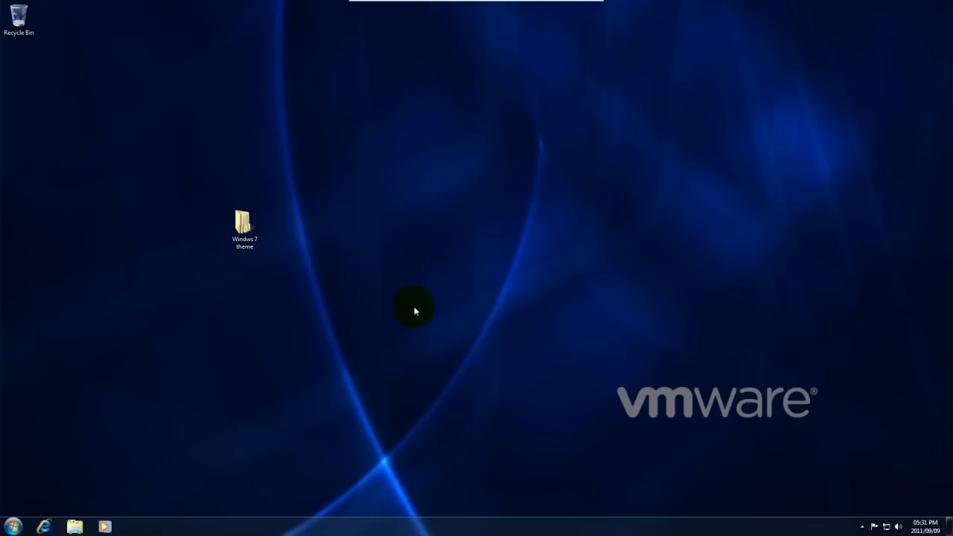
Step: Delete the previously extracted UniversalThemePatcher folder from the theme folder, sending it to the Recycle Bin
double_click(244, 222)
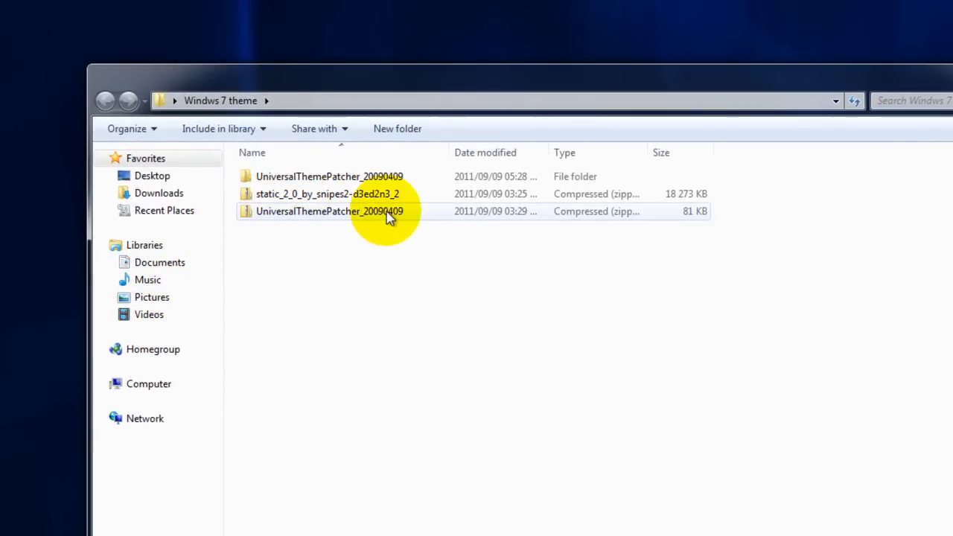
mouse_move(250, 216)
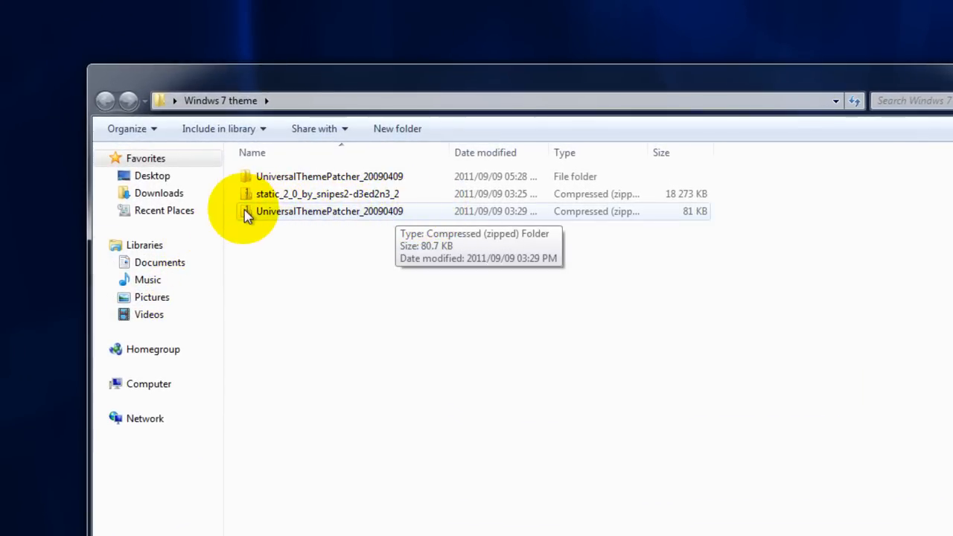
mouse_move(351, 215)
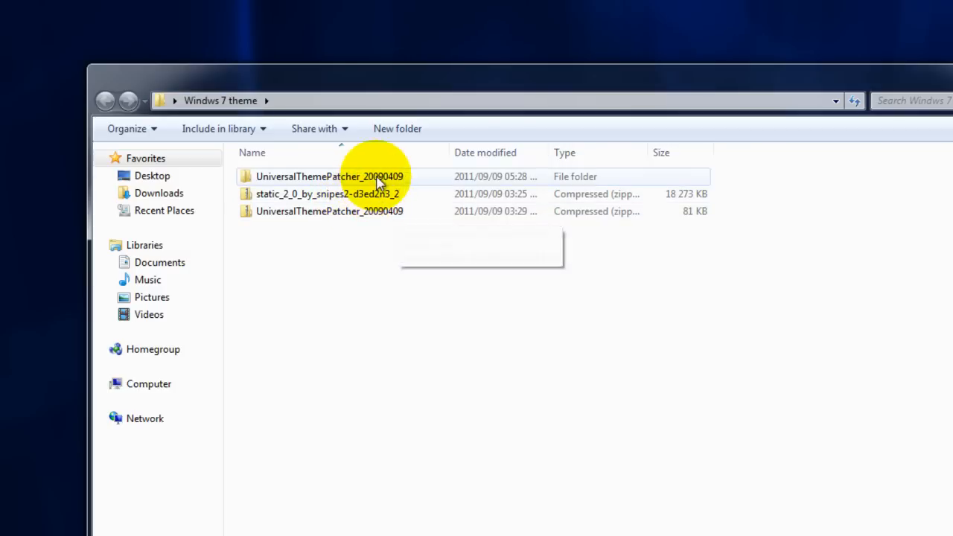
key("Delete")
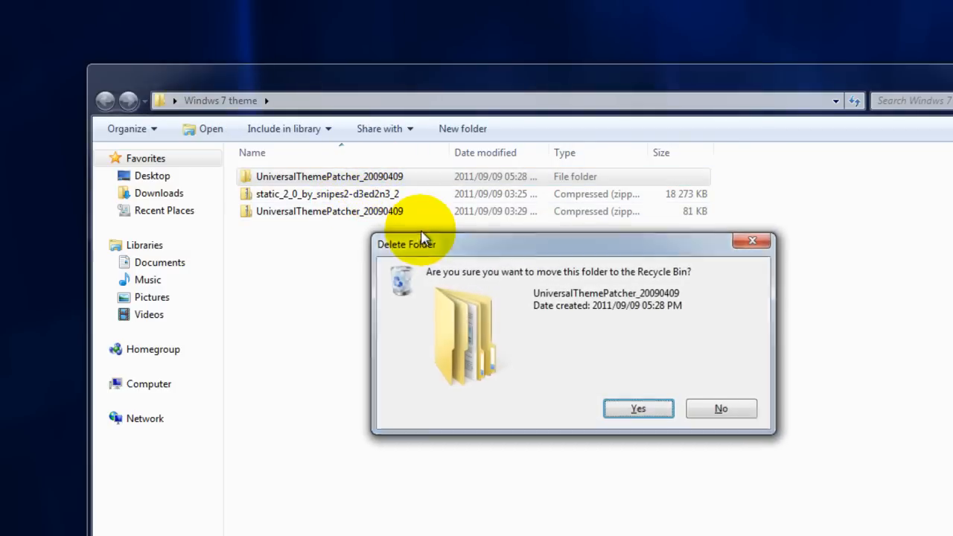
left_click(637, 408)
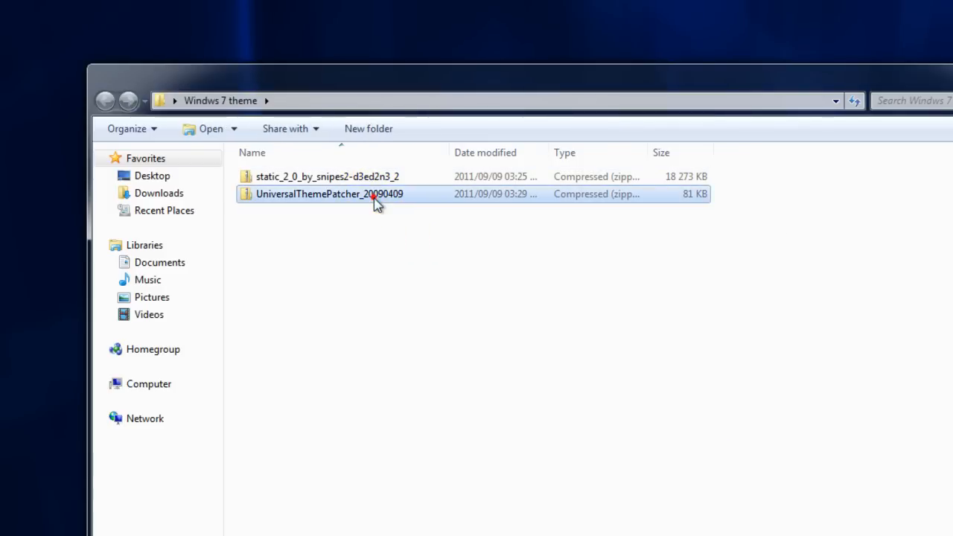
mouse_move(637, 275)
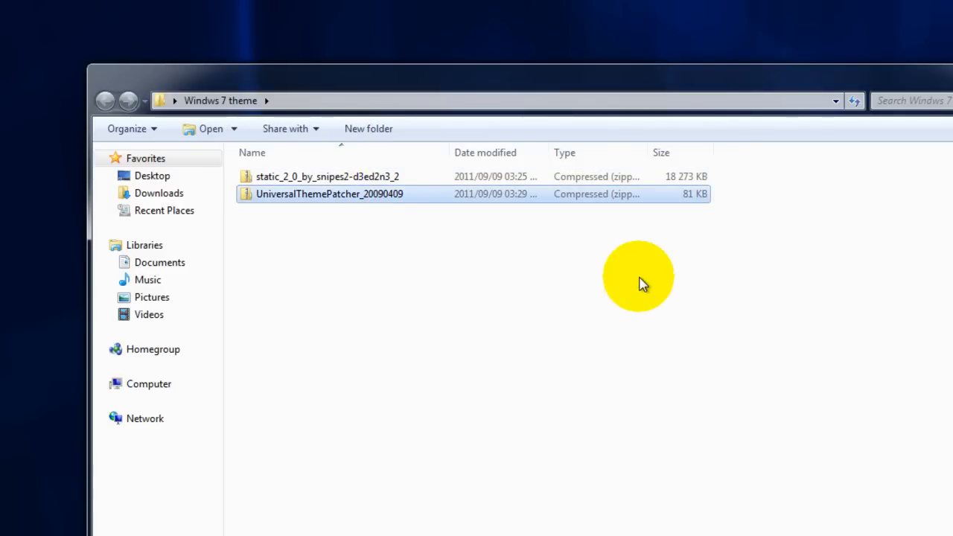
mouse_move(589, 196)
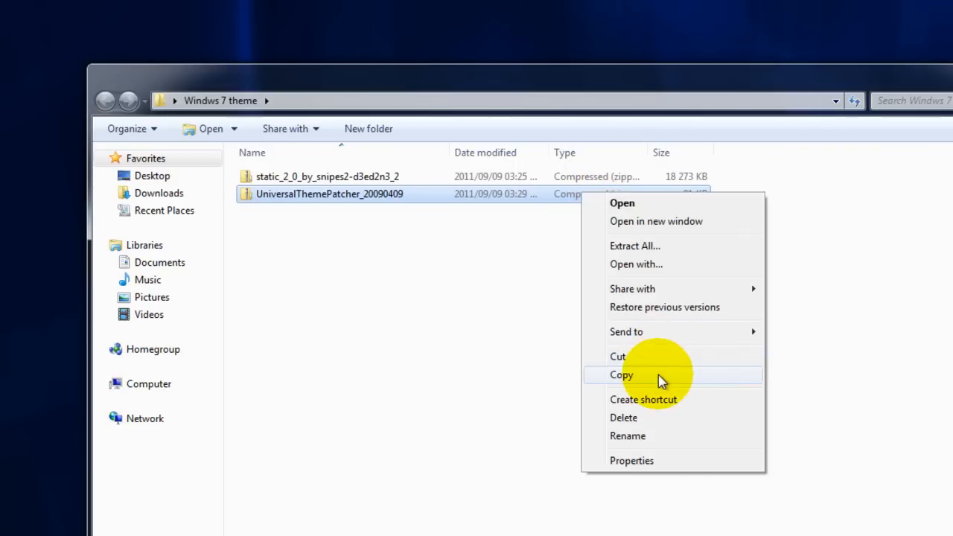
Step: Re-extract the UniversalThemePatcher_20090409 zip and open the freshly extracted folder
left_click(635, 245)
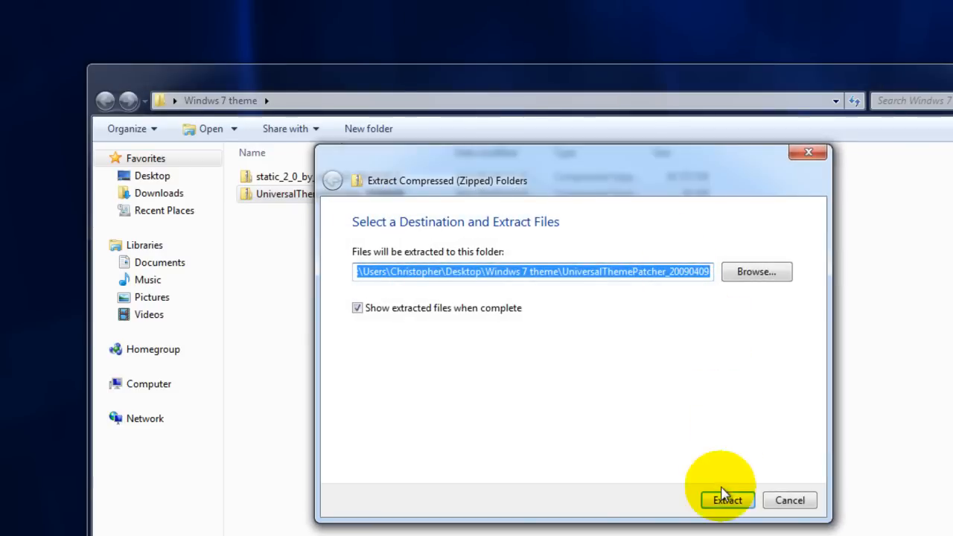
mouse_move(624, 265)
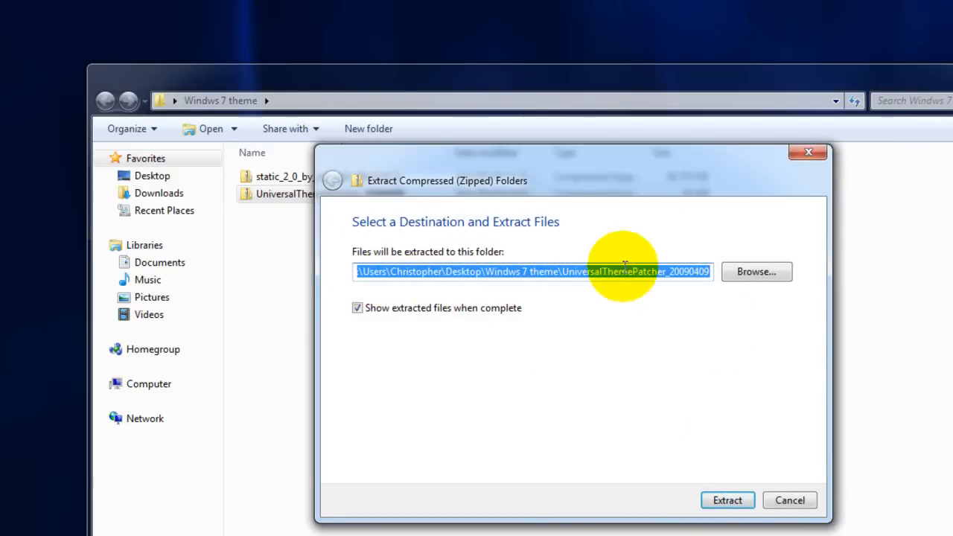
left_click(727, 500)
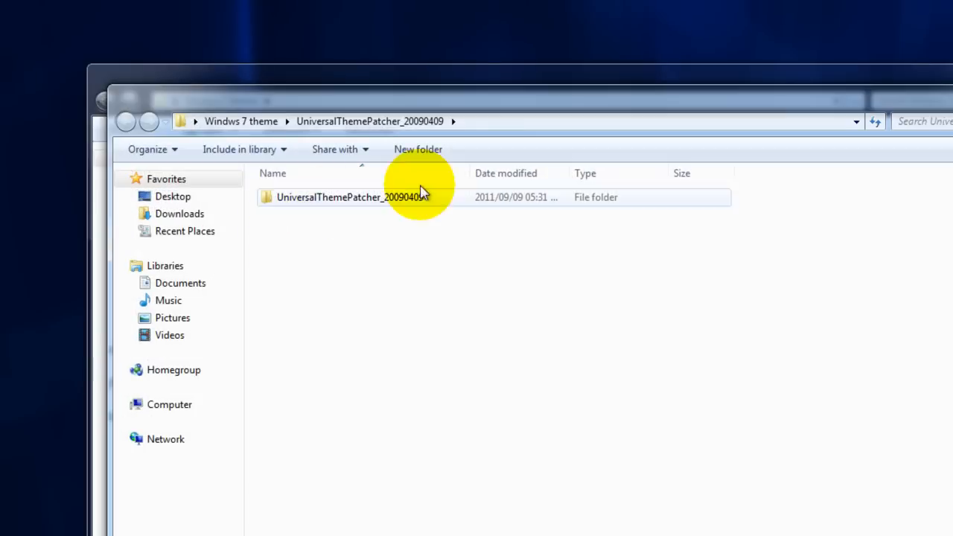
double_click(351, 196)
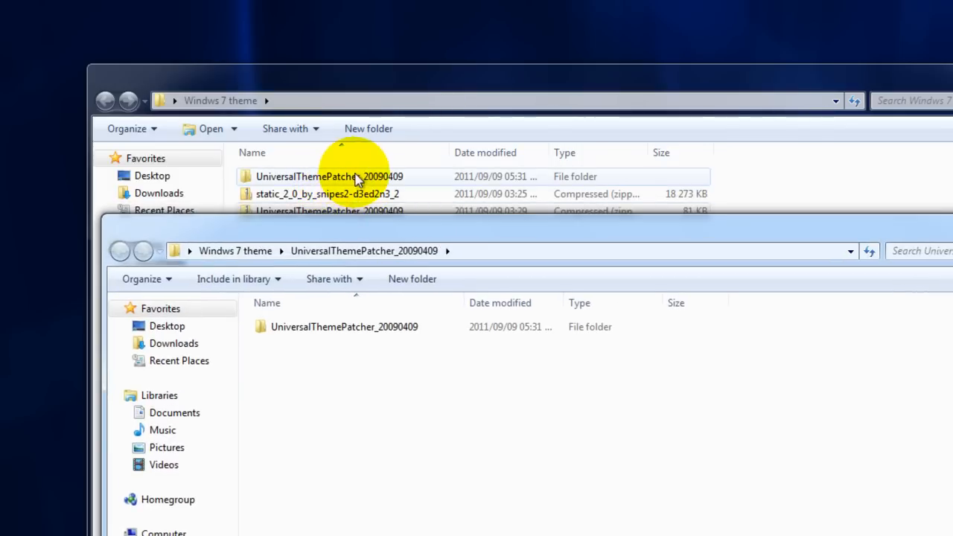
Step: View Computer's Properties to confirm the System page shows a 32-bit Windows 7 Professional install
double_click(344, 326)
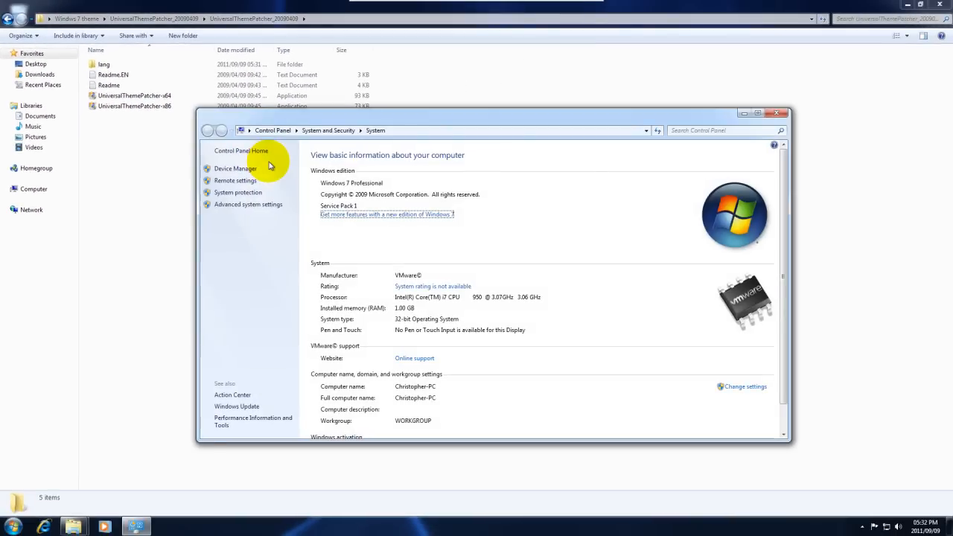
mouse_move(351, 329)
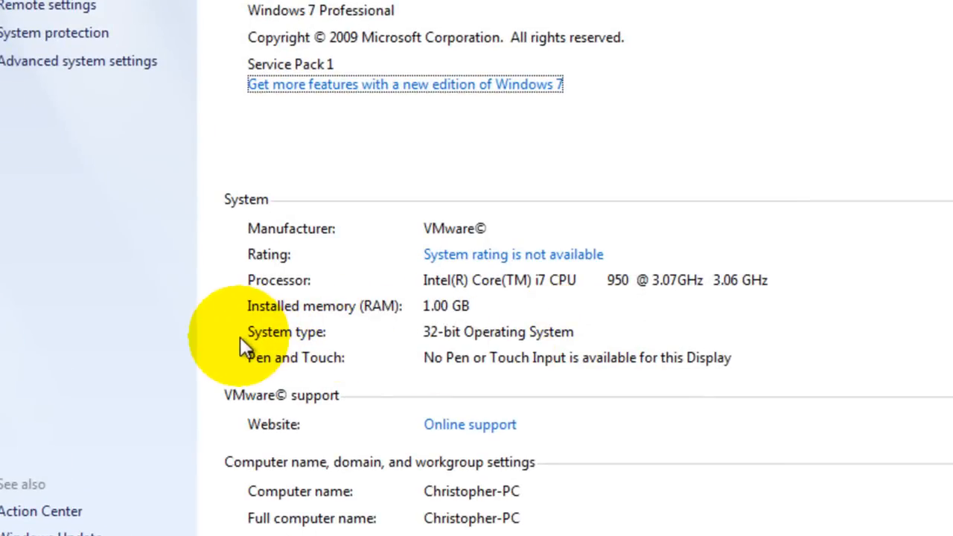
mouse_move(231, 335)
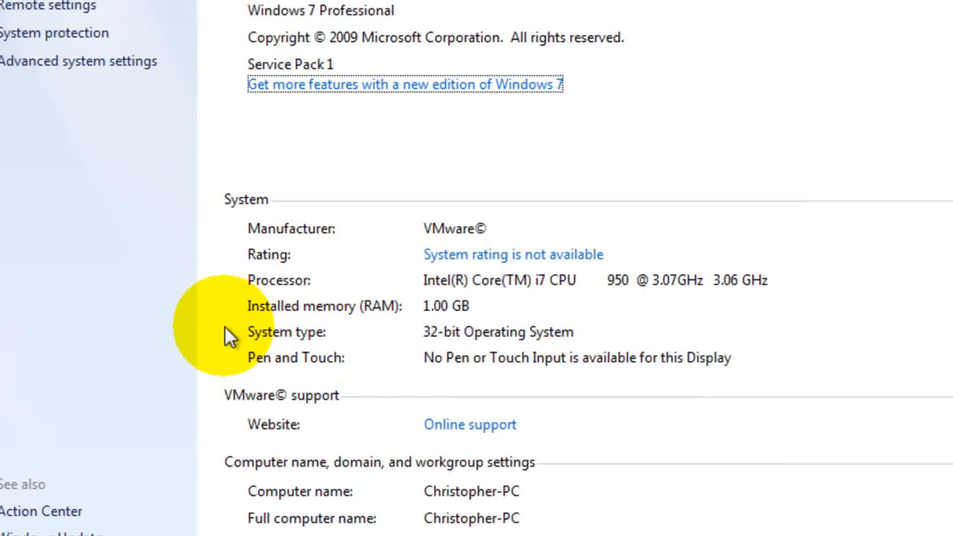
right_click(211, 310)
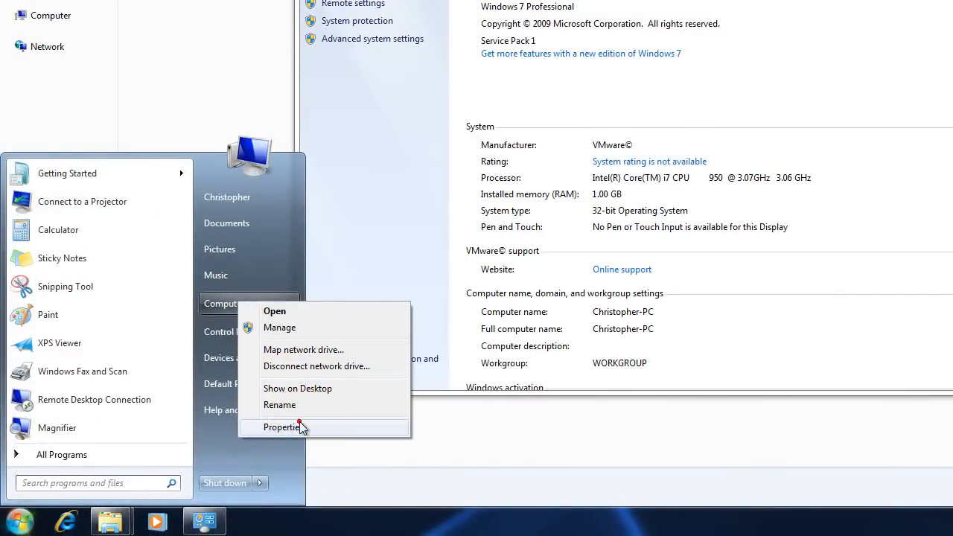
left_click(285, 426)
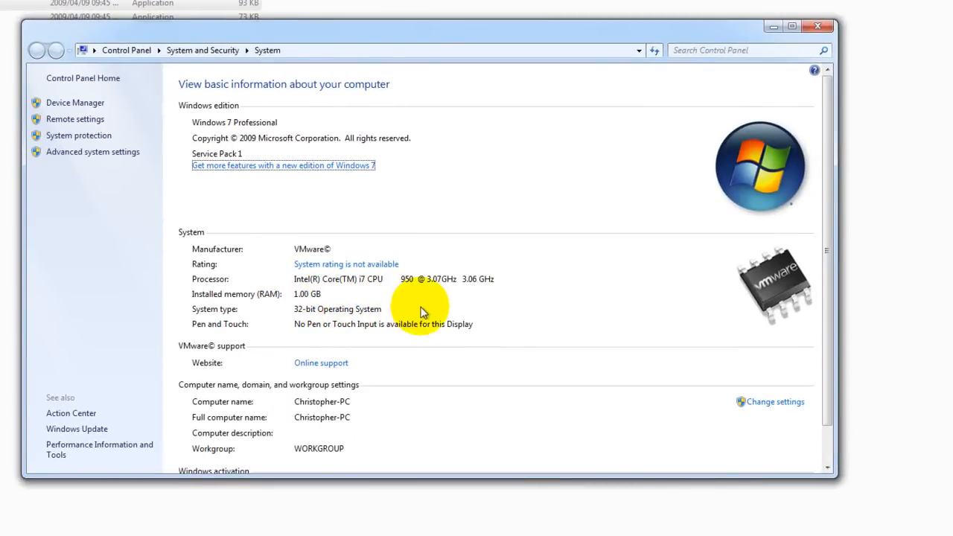
mouse_move(677, 270)
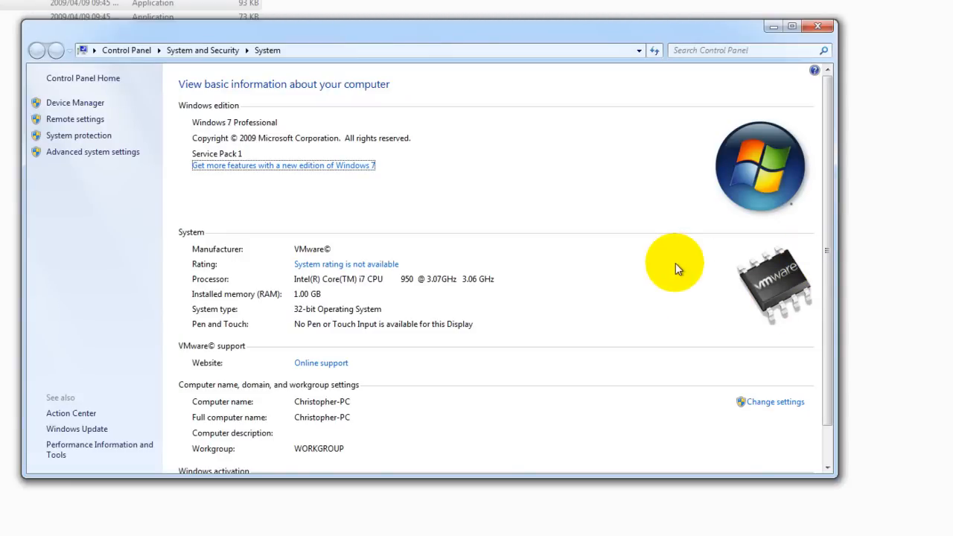
mouse_move(822, 75)
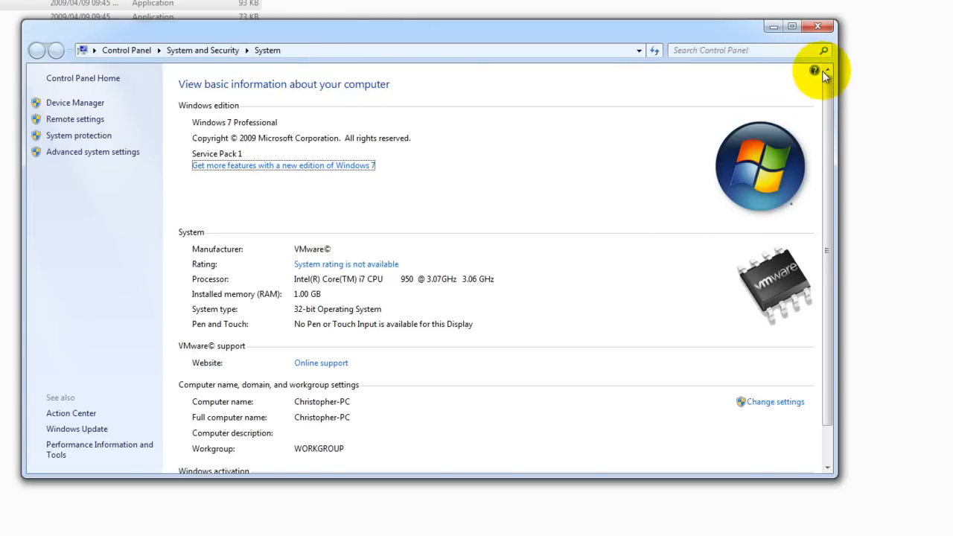
mouse_move(846, 36)
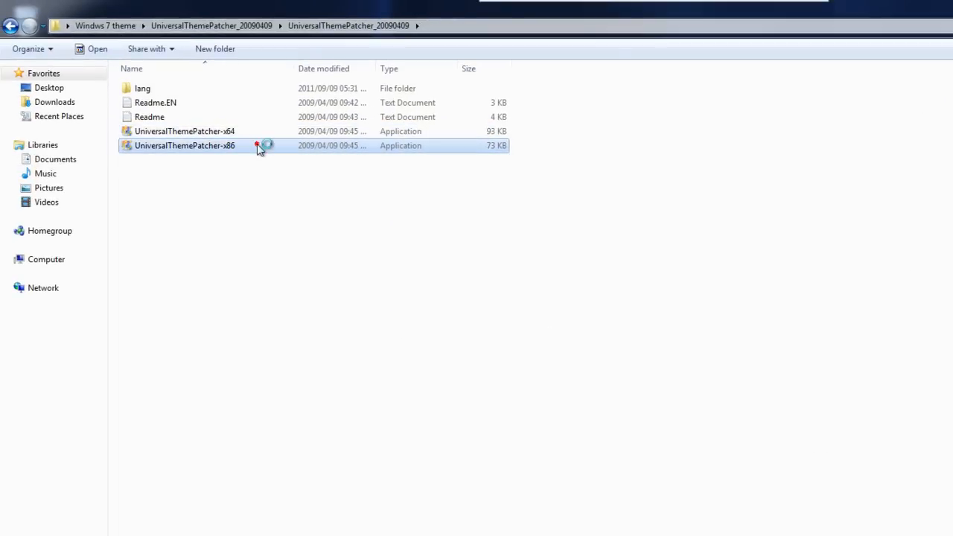
Step: Run the x86 Universal Theme Patcher with administrator approval to get the report of 3 unpatched files
double_click(185, 146)
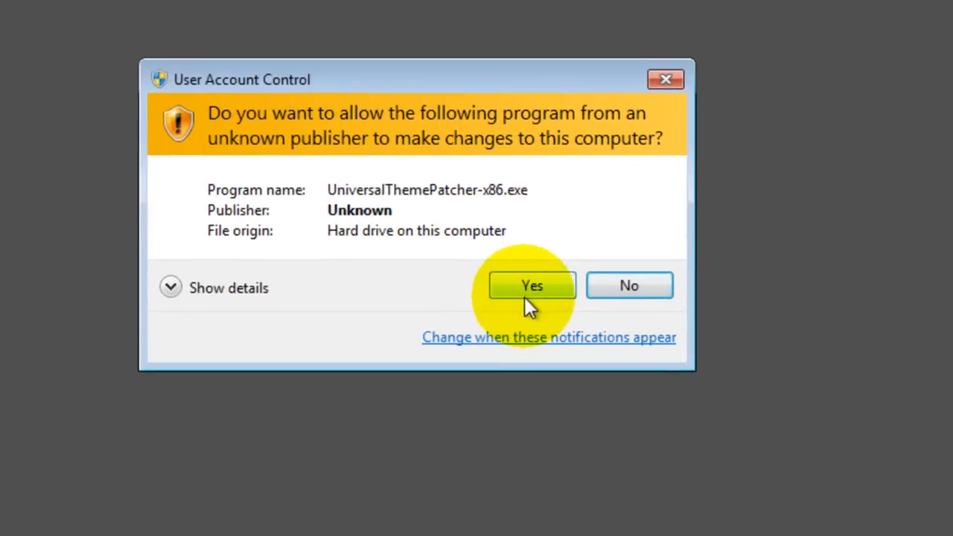
left_click(532, 286)
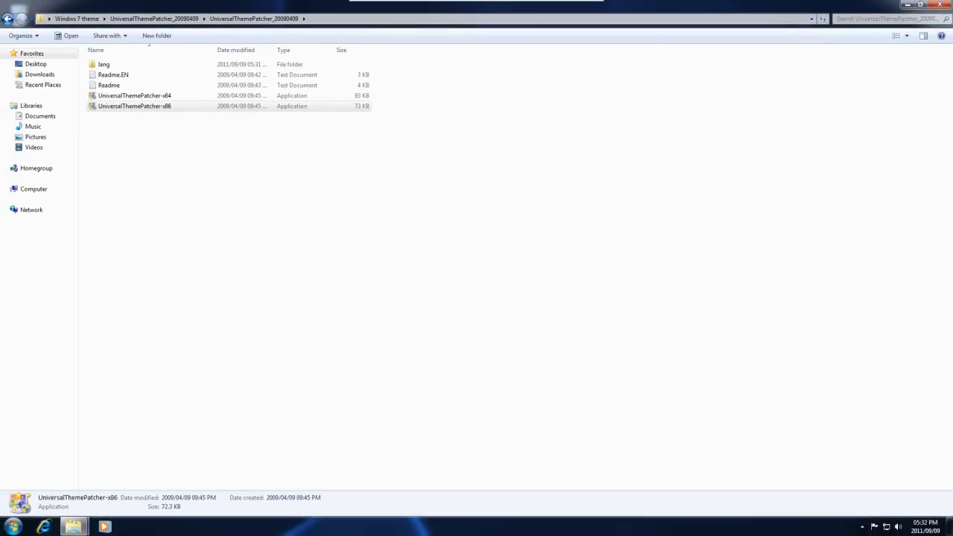
double_click(134, 106)
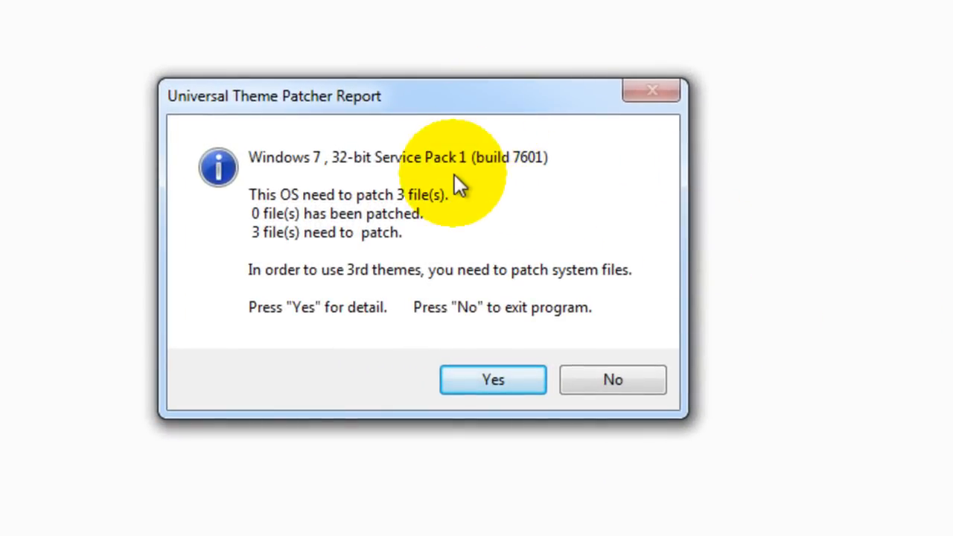
mouse_move(539, 164)
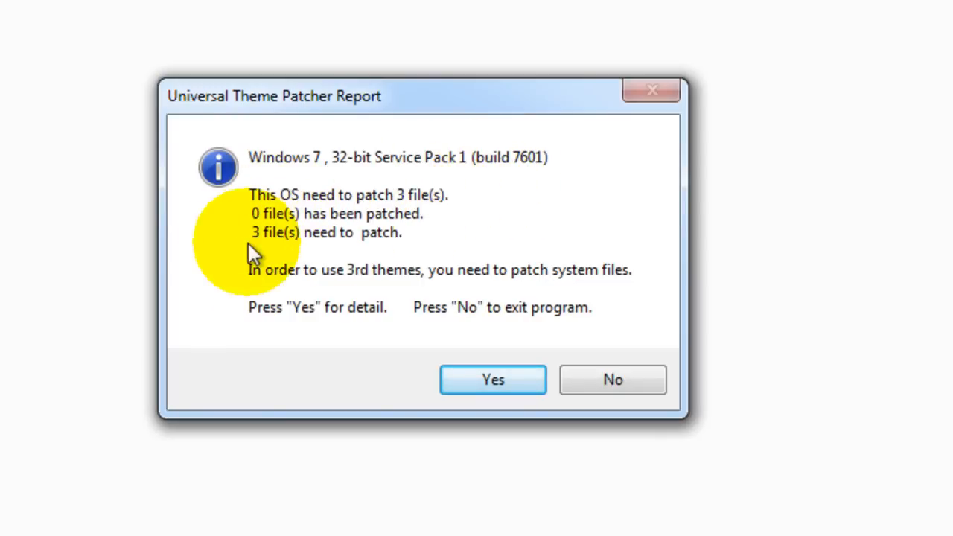
mouse_move(253, 246)
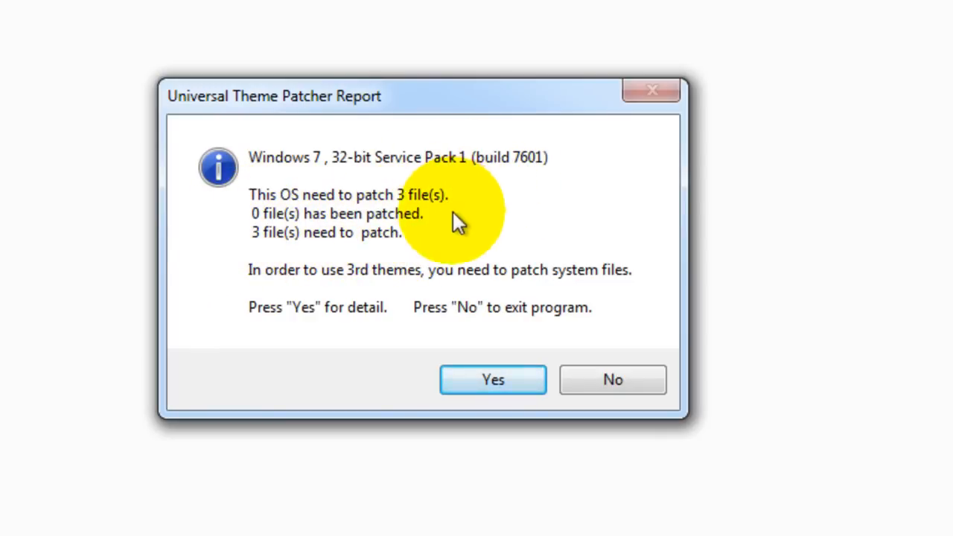
mouse_move(179, 226)
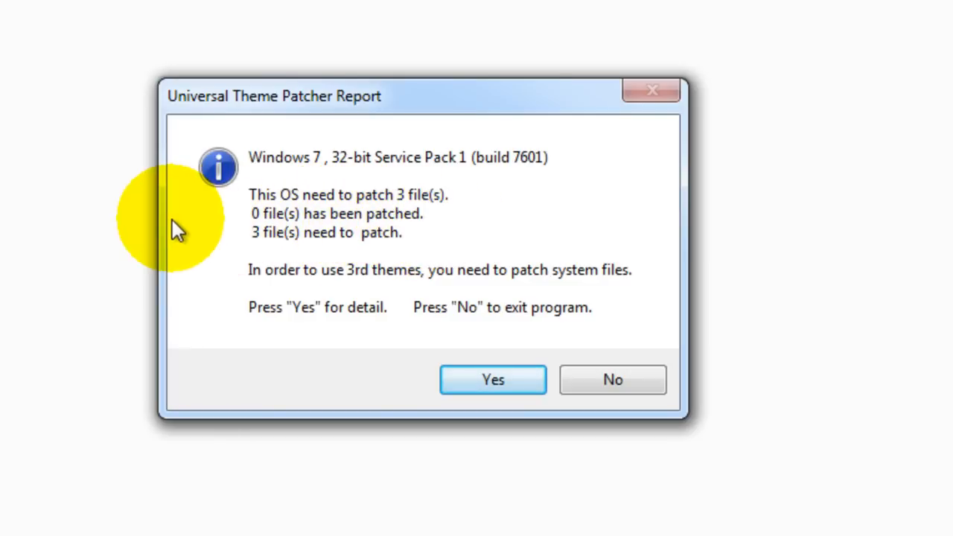
Step: Patch themeservice.dll, themeui.dll and uxtheme.dll, acknowledge the success messages and restart the computer
left_click(493, 379)
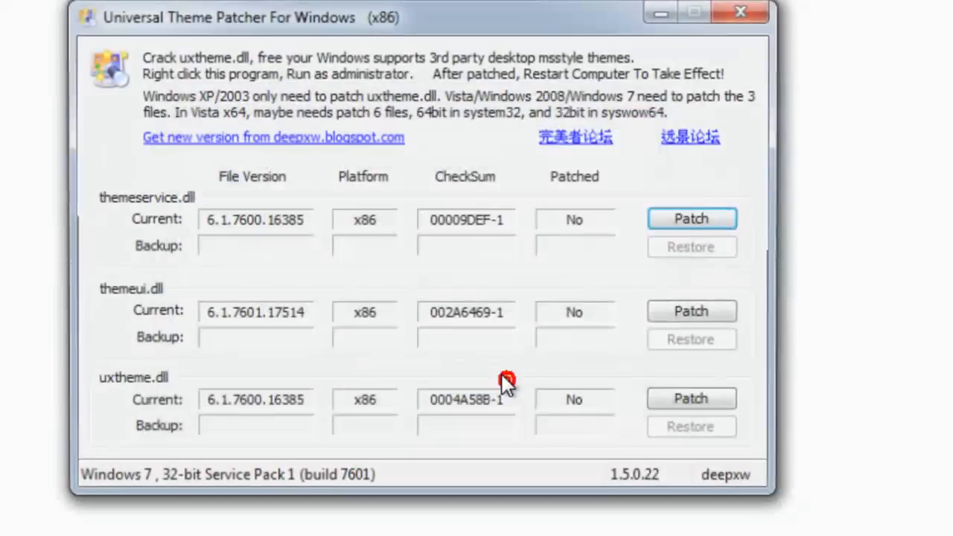
left_click(692, 218)
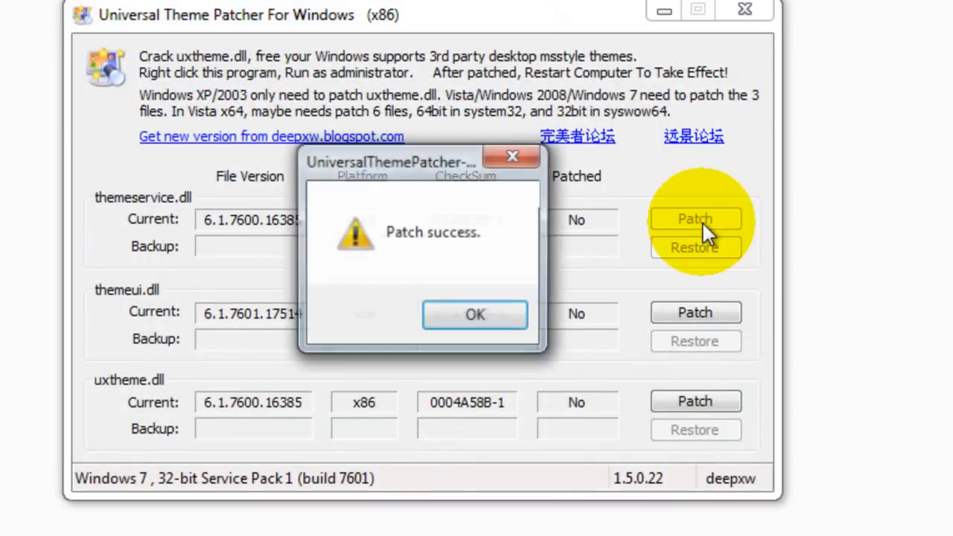
left_click(475, 314)
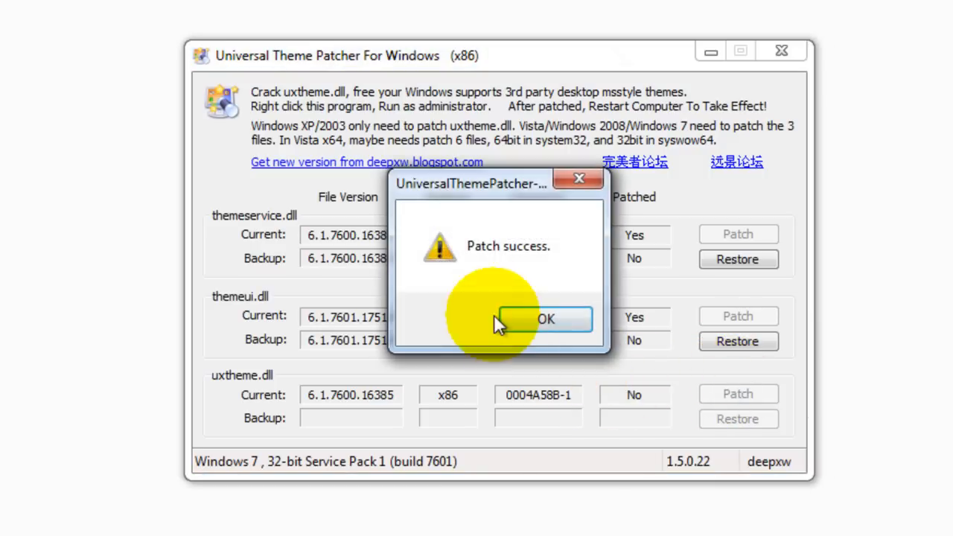
left_click(546, 319)
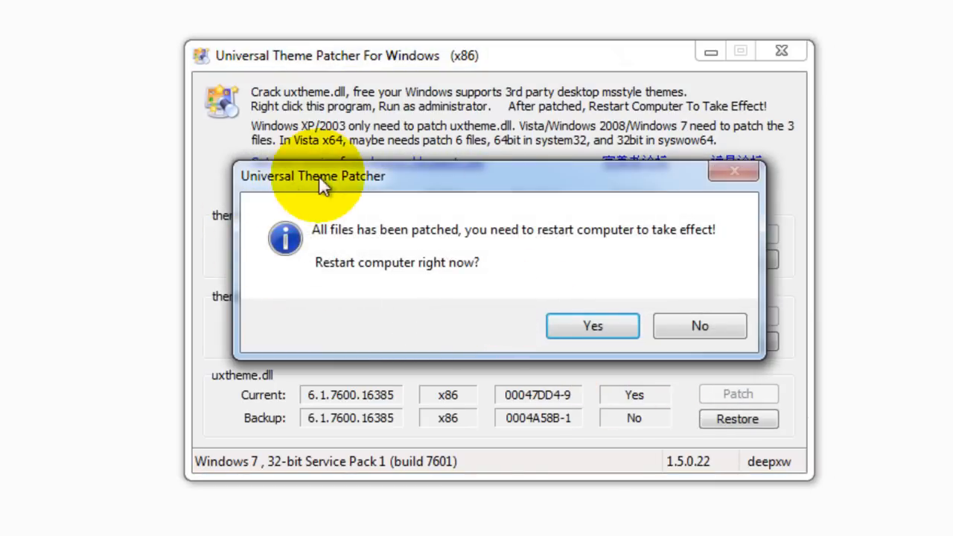
left_click(700, 325)
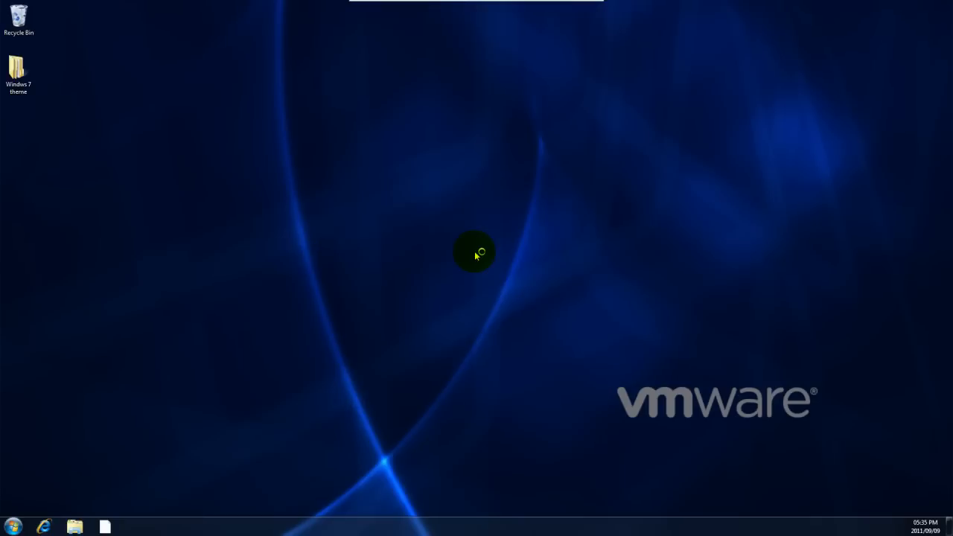
mouse_move(456, 252)
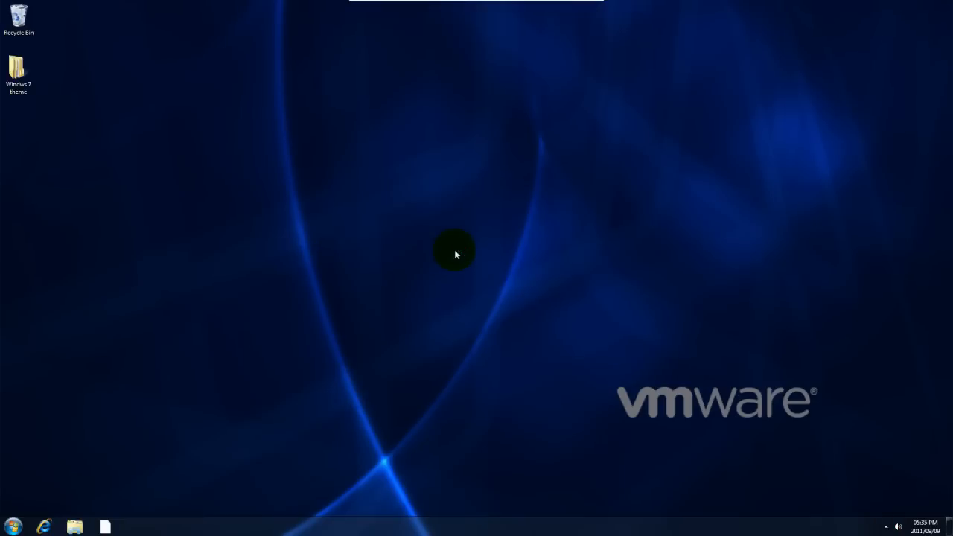
Step: After the reboot, select the Windows 7 theme folder on the desktop
left_click(17, 71)
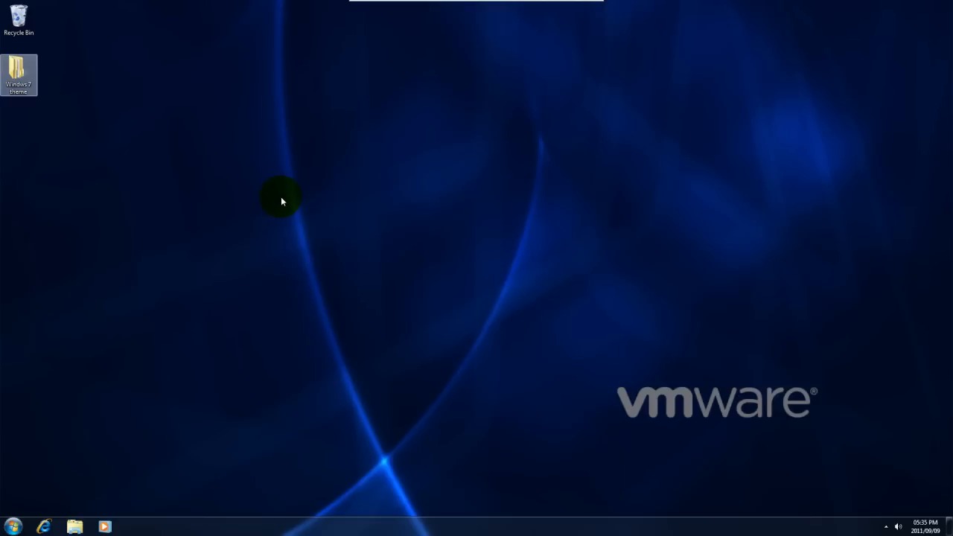
mouse_move(793, 446)
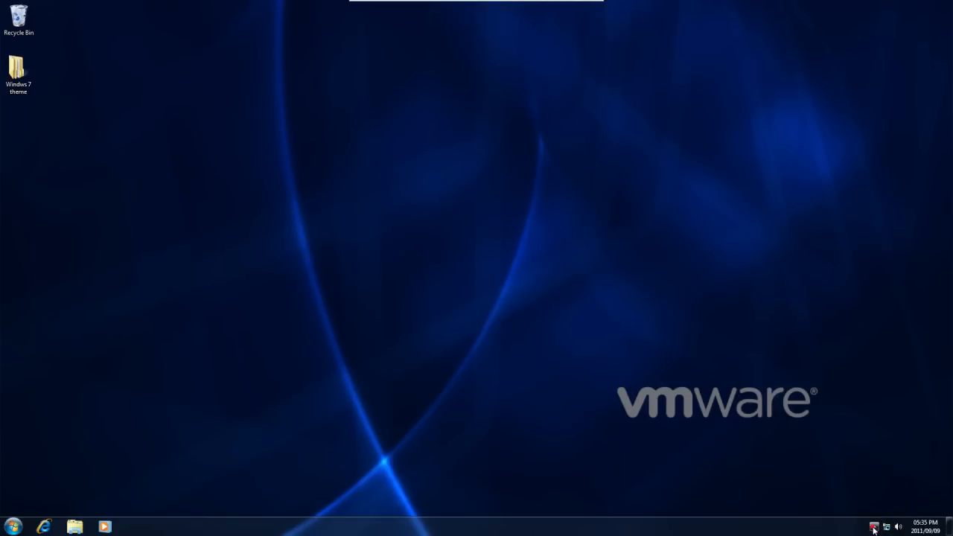
mouse_move(668, 378)
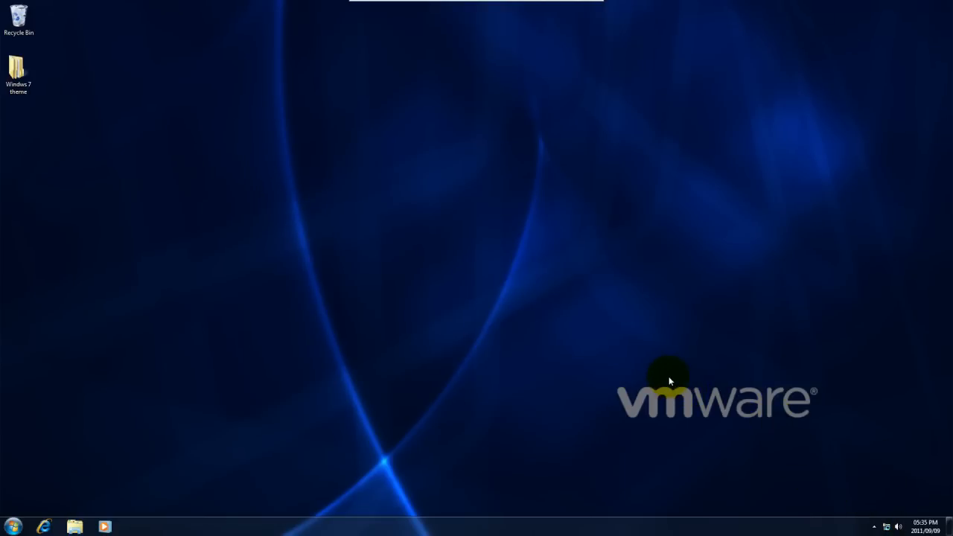
mouse_move(670, 387)
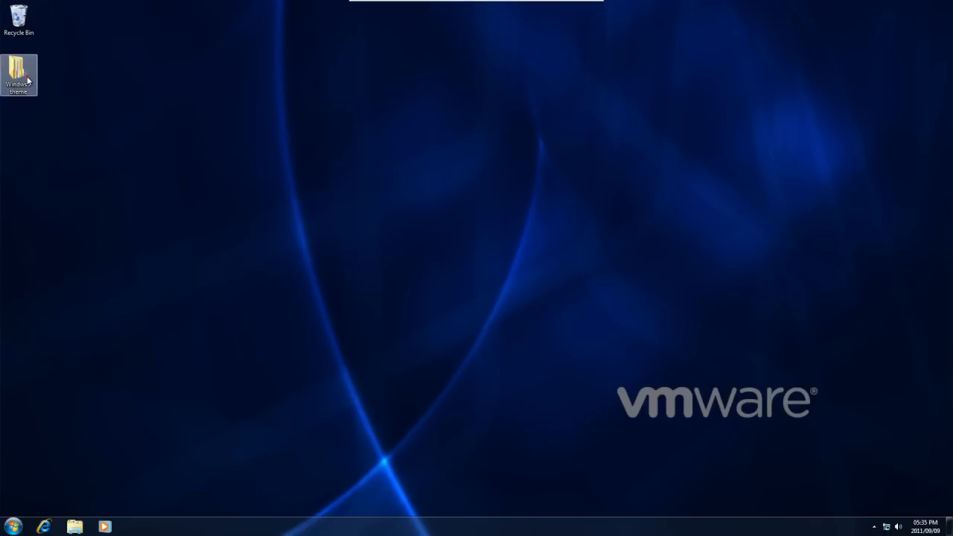
mouse_move(170, 99)
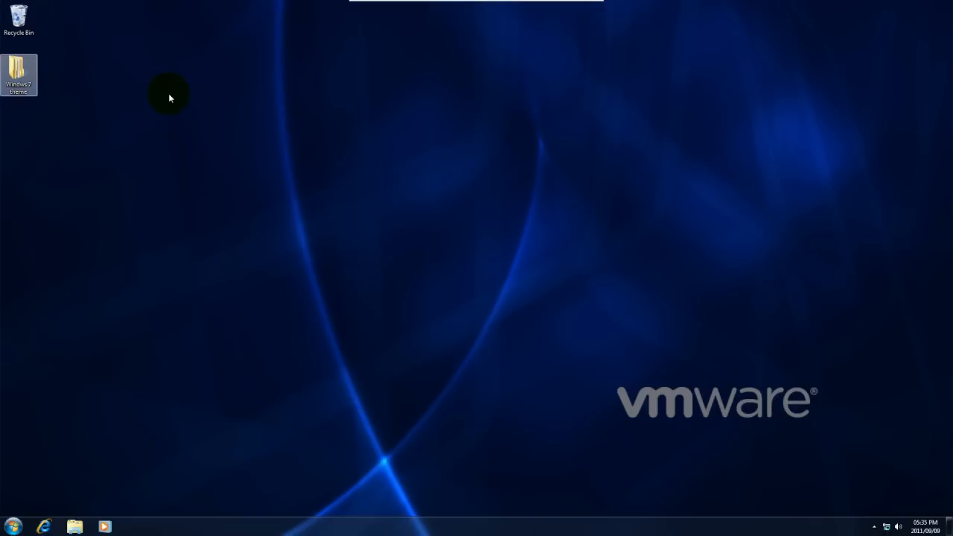
Step: Select the static_2_0 zip archive inside the theme folder
double_click(18, 71)
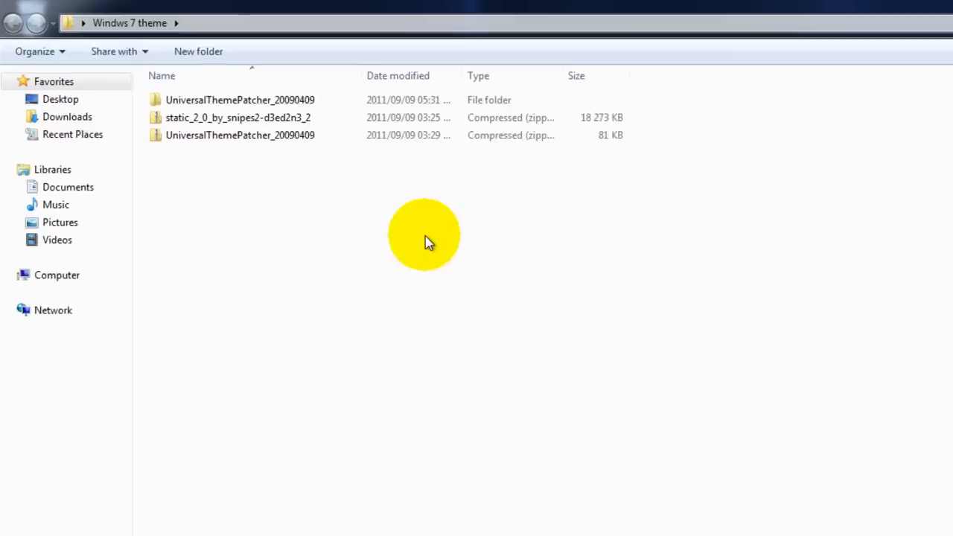
left_click(268, 130)
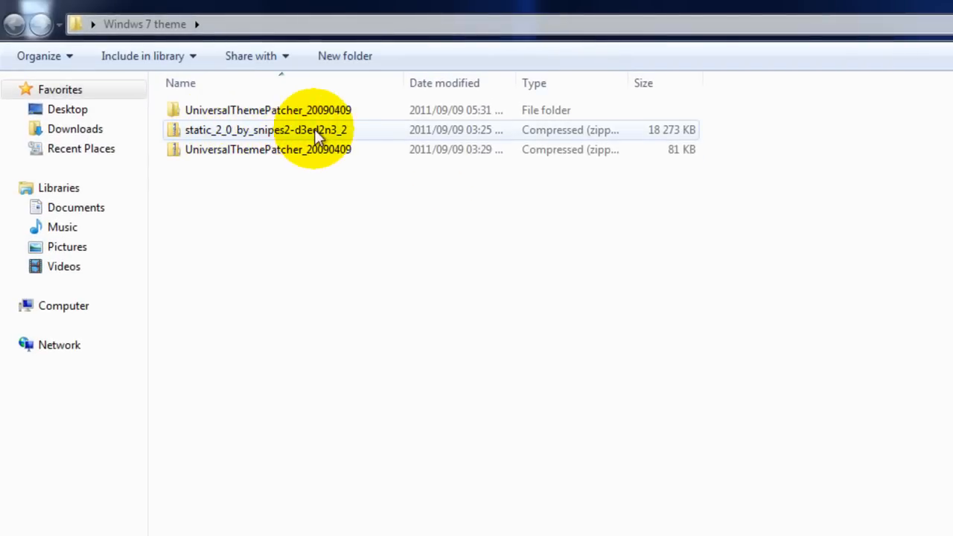
mouse_move(301, 134)
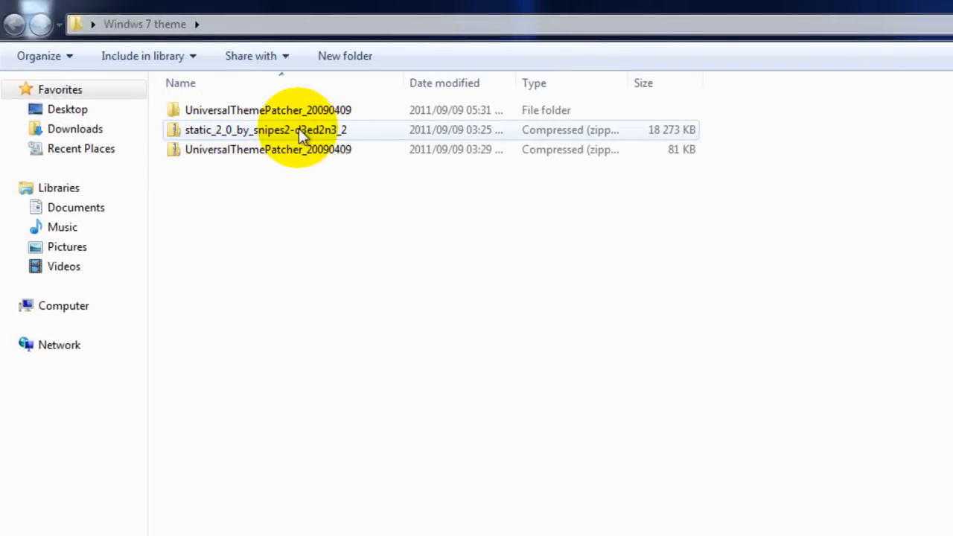
left_click(265, 129)
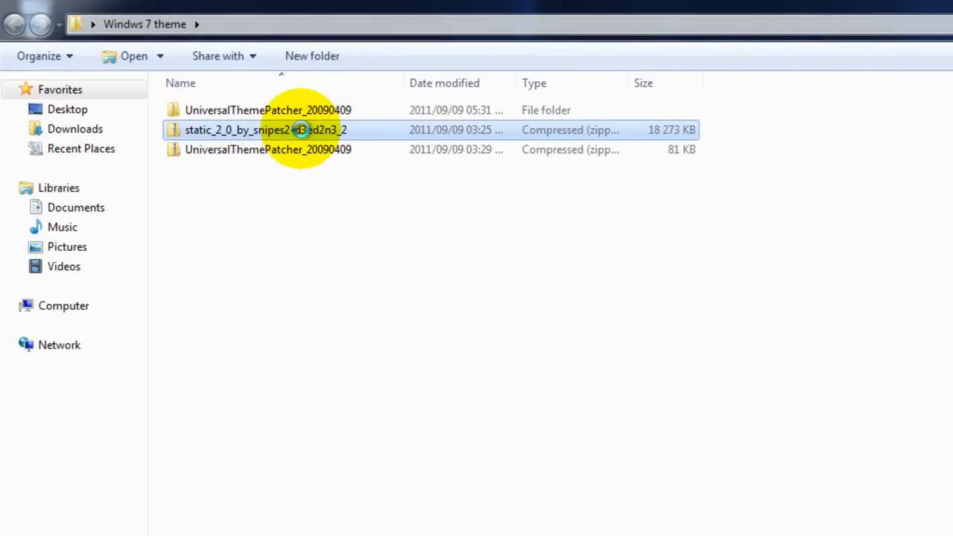
right_click(267, 130)
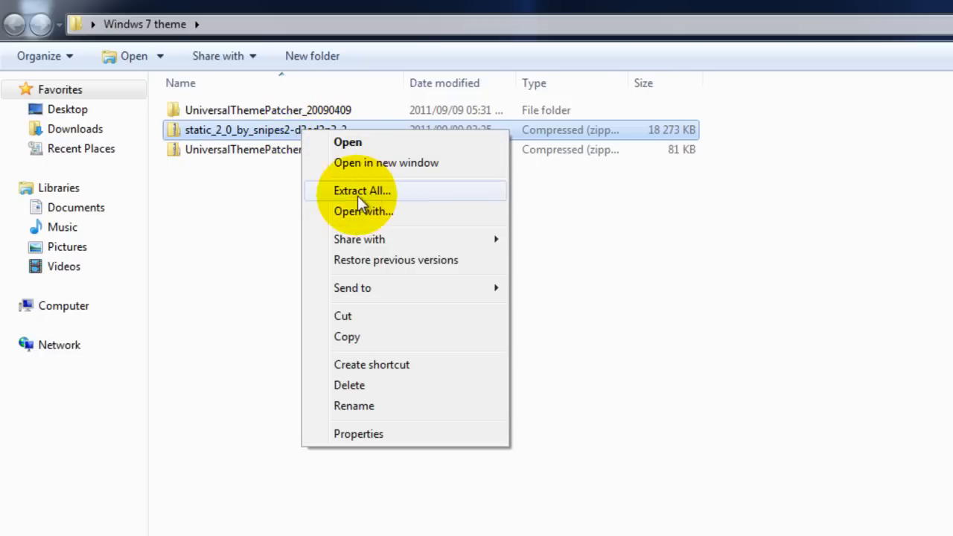
Step: Extract All the Static 2.0 archive to the suggested folder
left_click(362, 191)
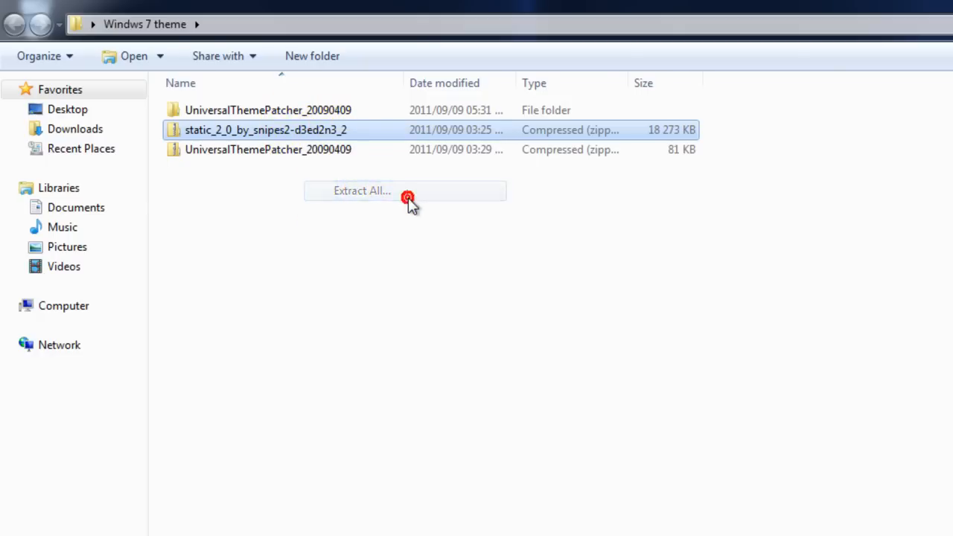
left_click(362, 191)
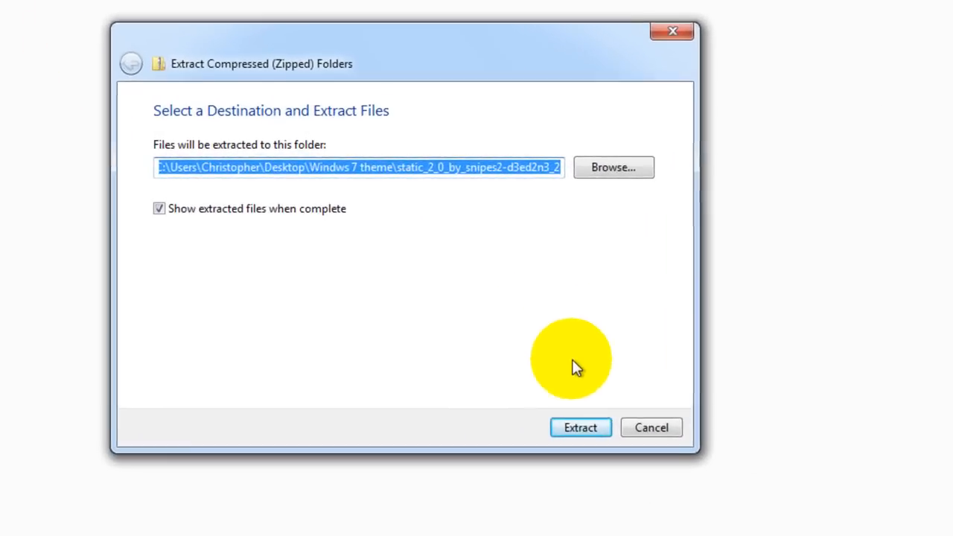
left_click(581, 427)
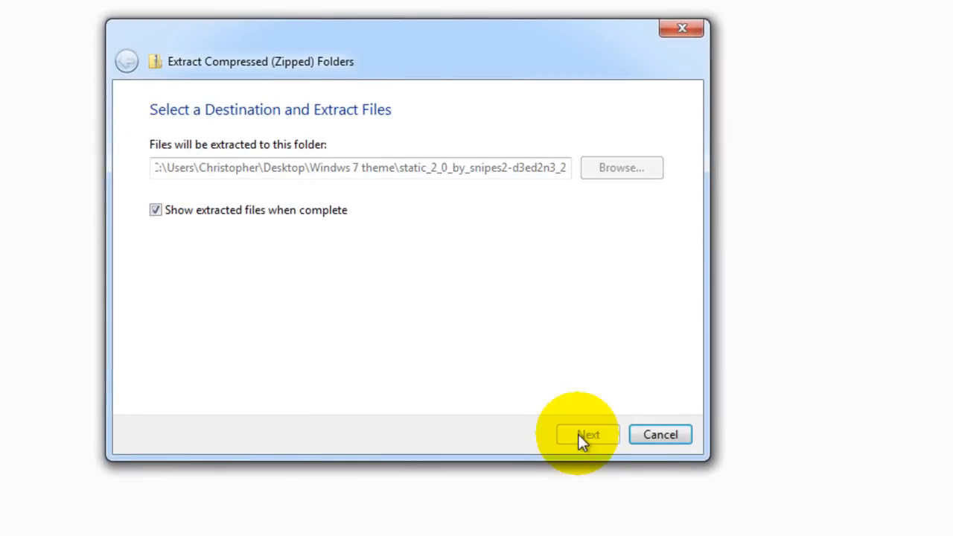
left_click(588, 435)
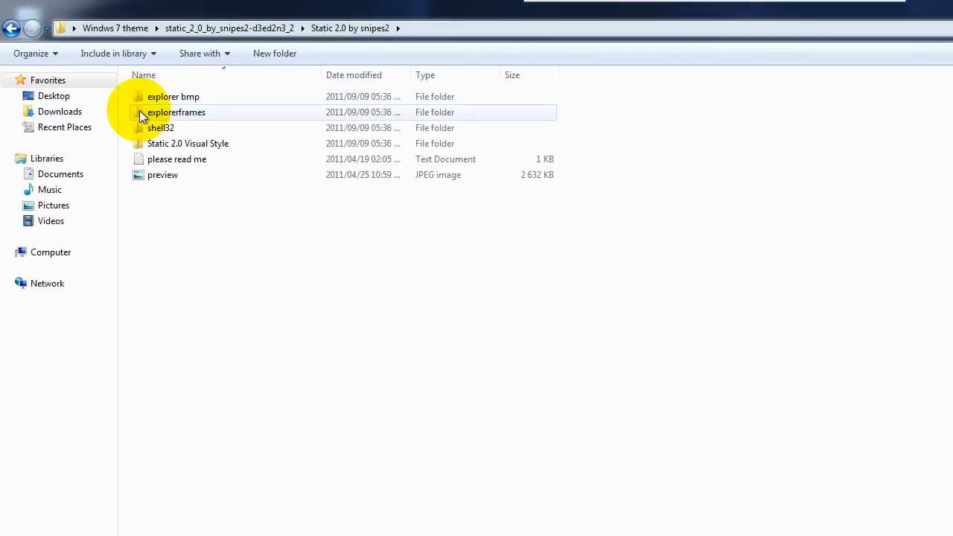
Step: Look at the theme preview image and the explorer bmp folder of the extracted Static 2.0 archive
left_click(163, 174)
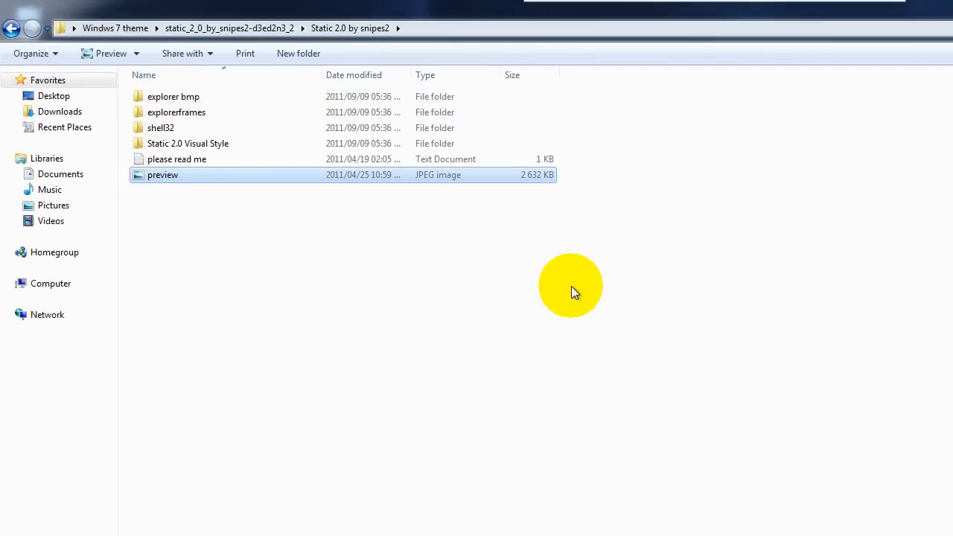
mouse_move(456, 270)
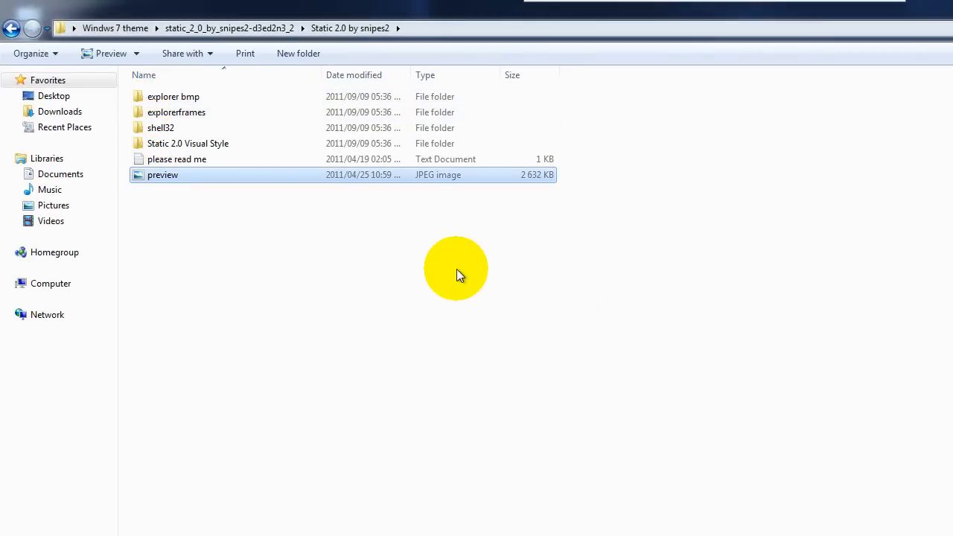
double_click(163, 175)
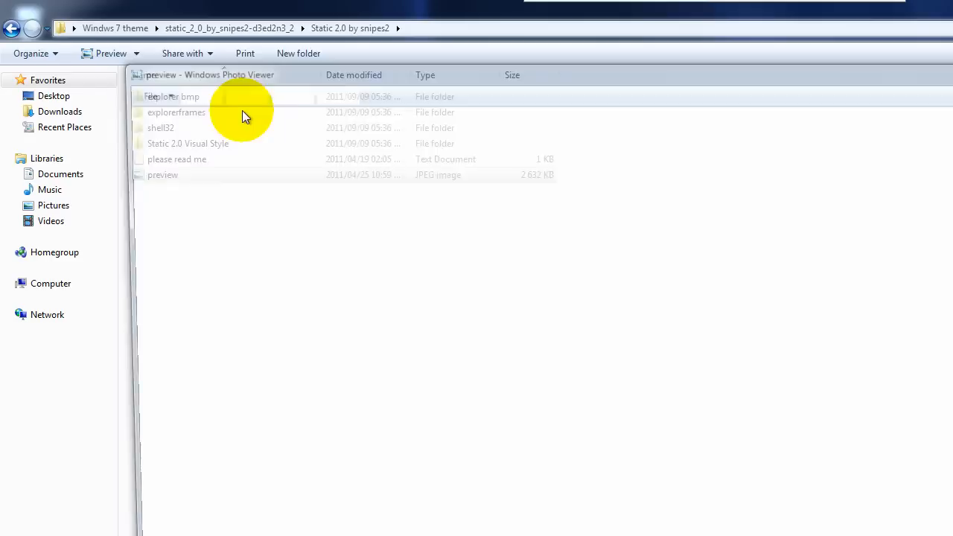
double_click(163, 174)
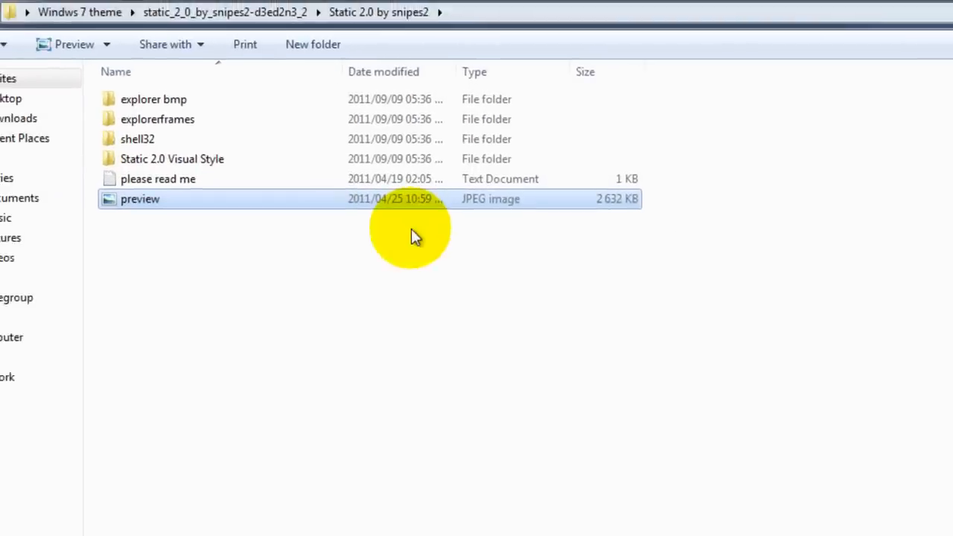
double_click(154, 99)
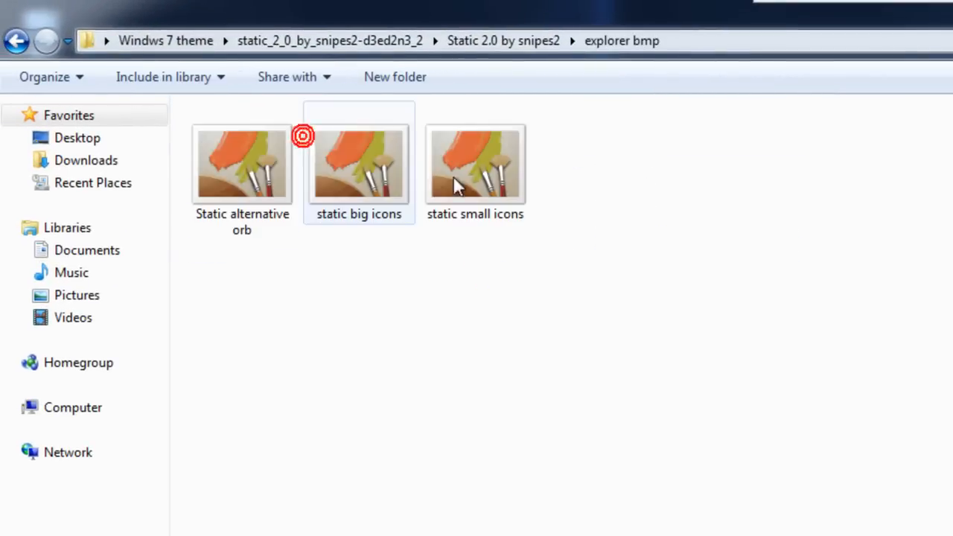
left_click(241, 164)
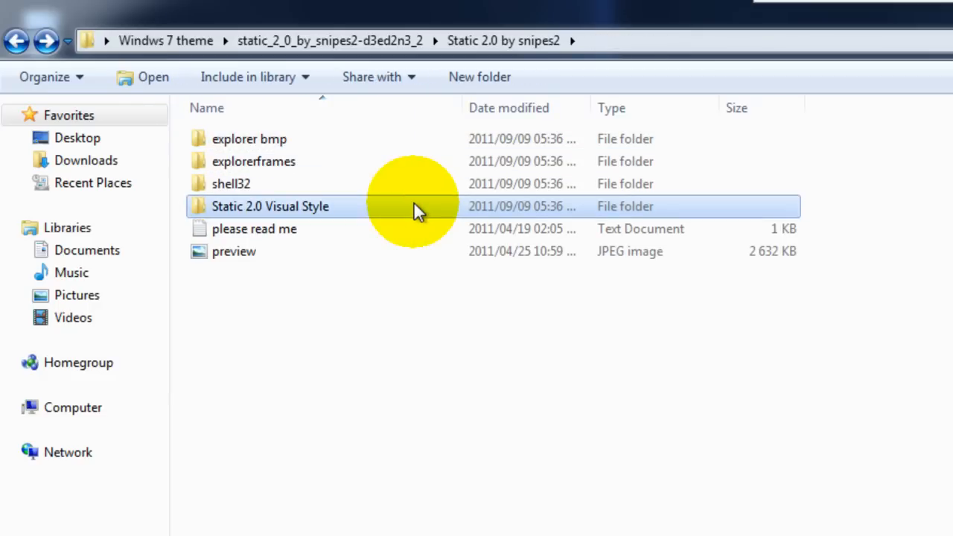
Step: Open the Static 2.0 Visual Style folder listing the Static 2.0 folder and Glass, Light and Metro theme files
double_click(269, 206)
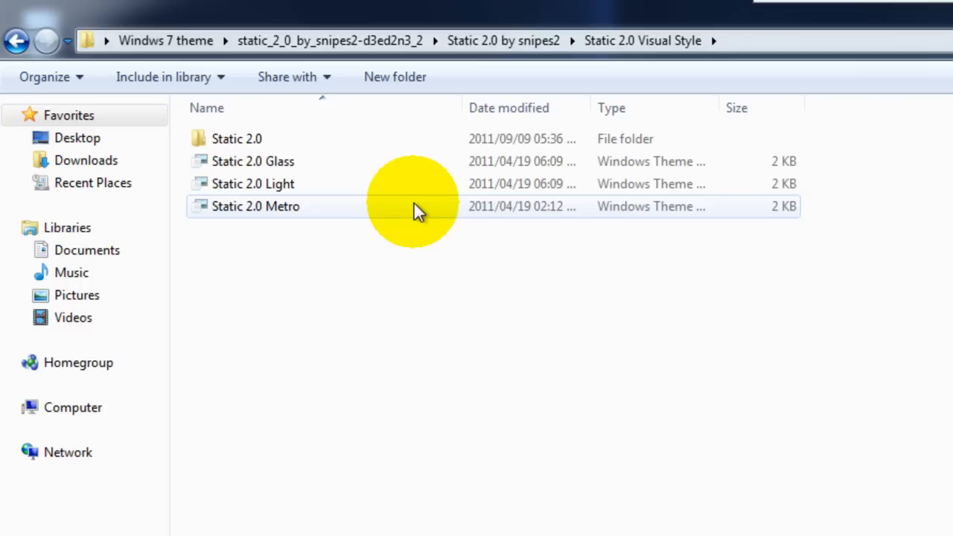
double_click(236, 139)
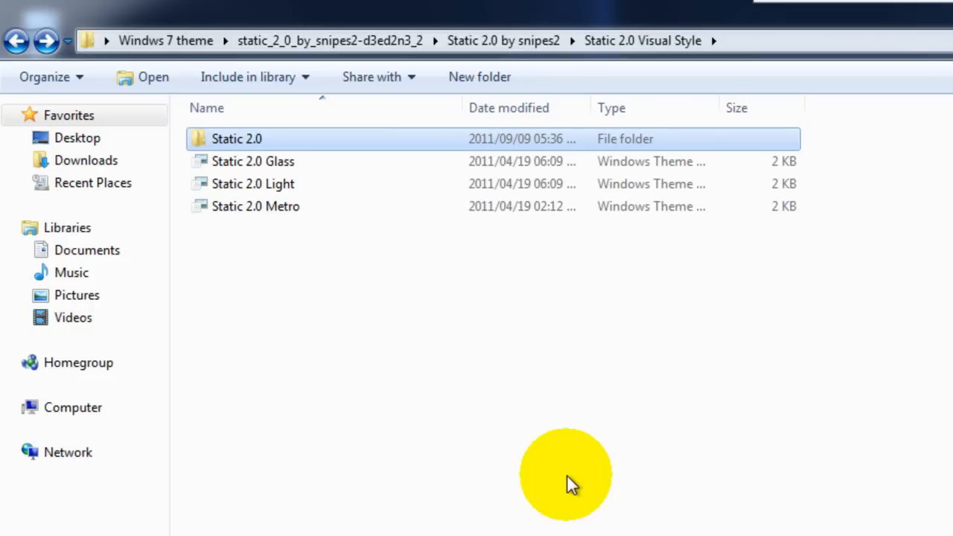
mouse_move(522, 518)
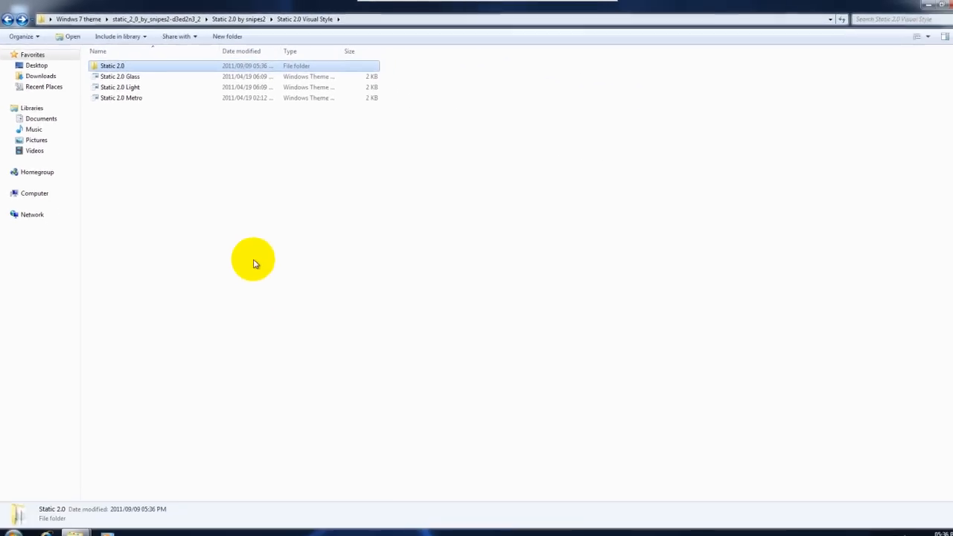
Step: Browse from Start > Computer into Local Disk (C:) and the Windows folder
left_click(25, 515)
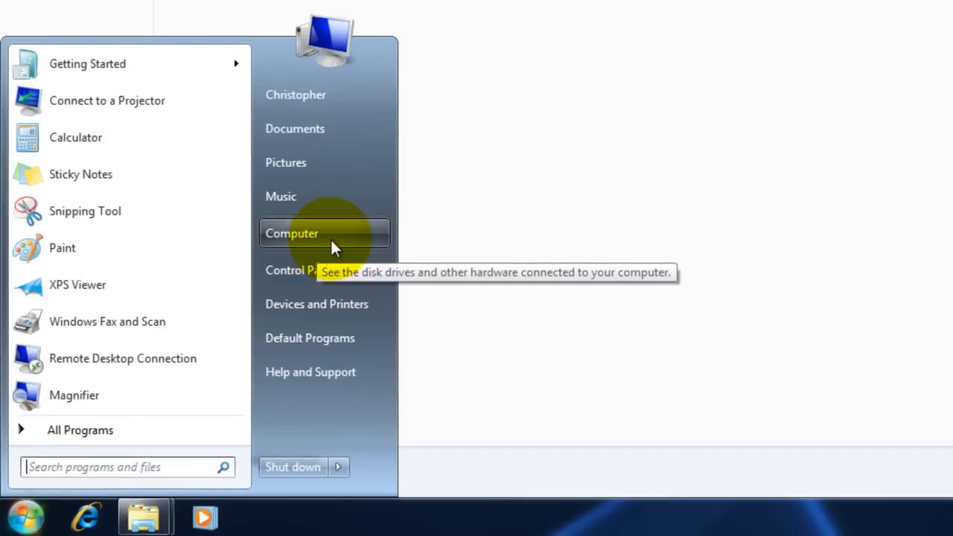
left_click(292, 232)
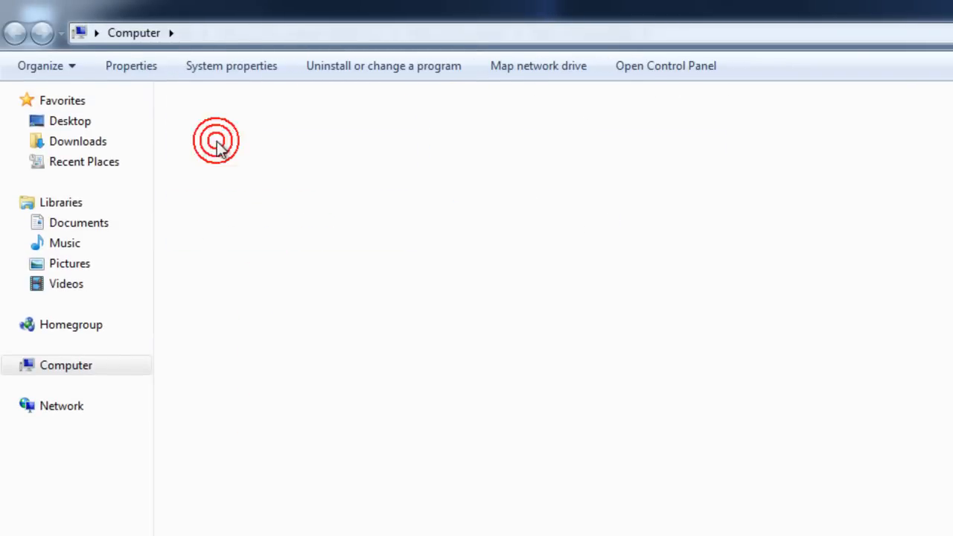
double_click(216, 141)
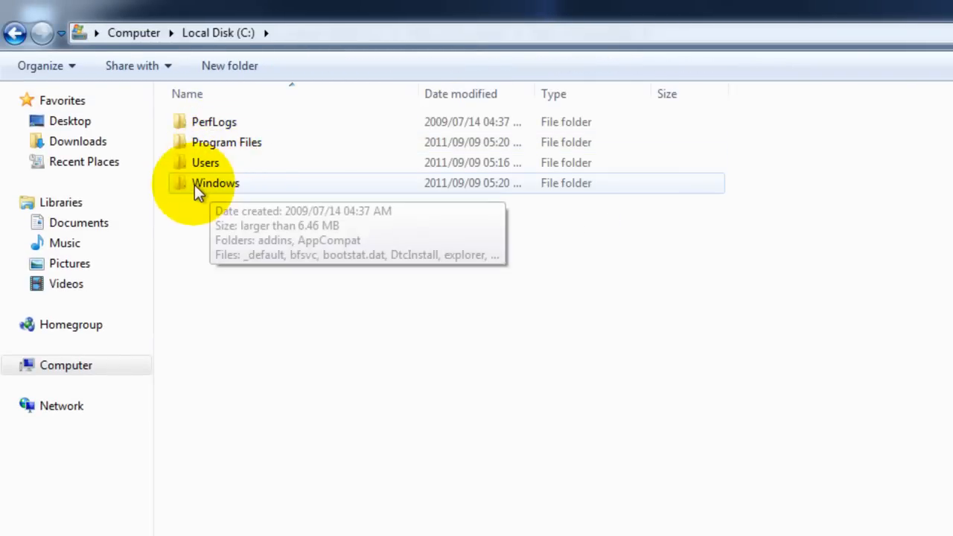
double_click(216, 182)
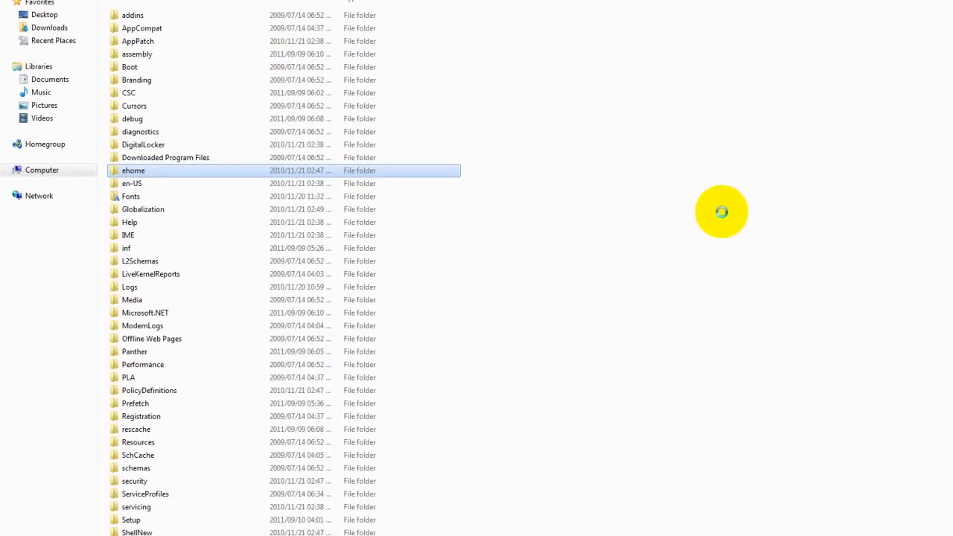
mouse_move(246, 222)
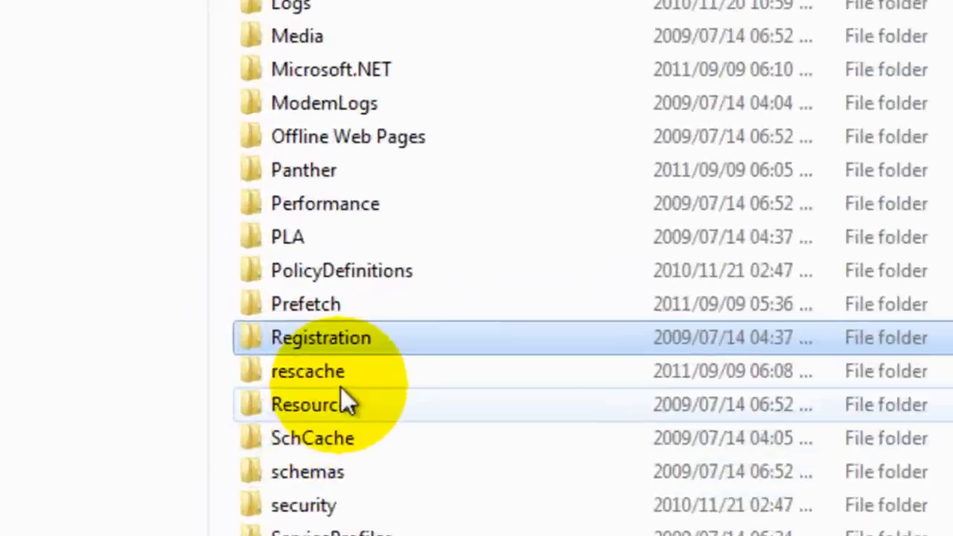
Step: Open Resources and then the system Themes folder listing Aero and the built-in themes
left_click(352, 405)
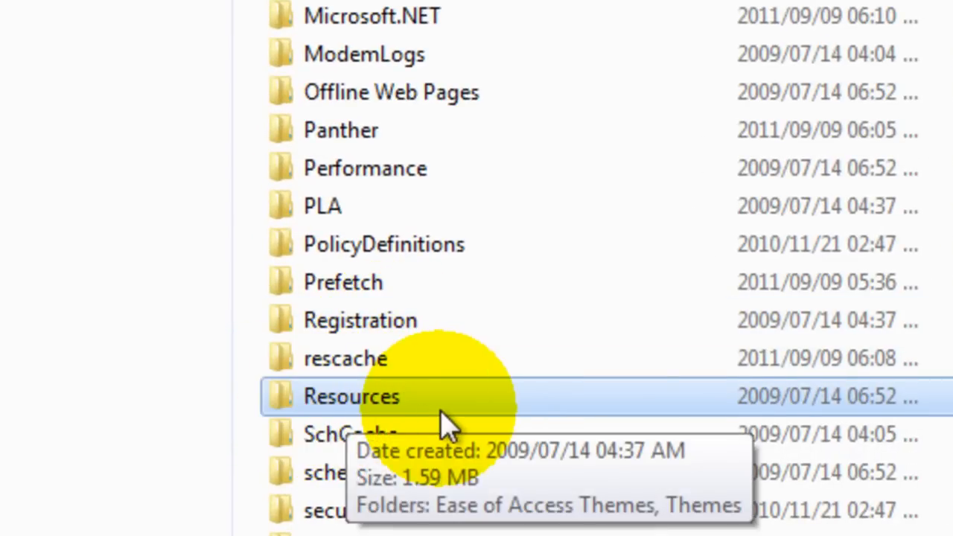
double_click(352, 397)
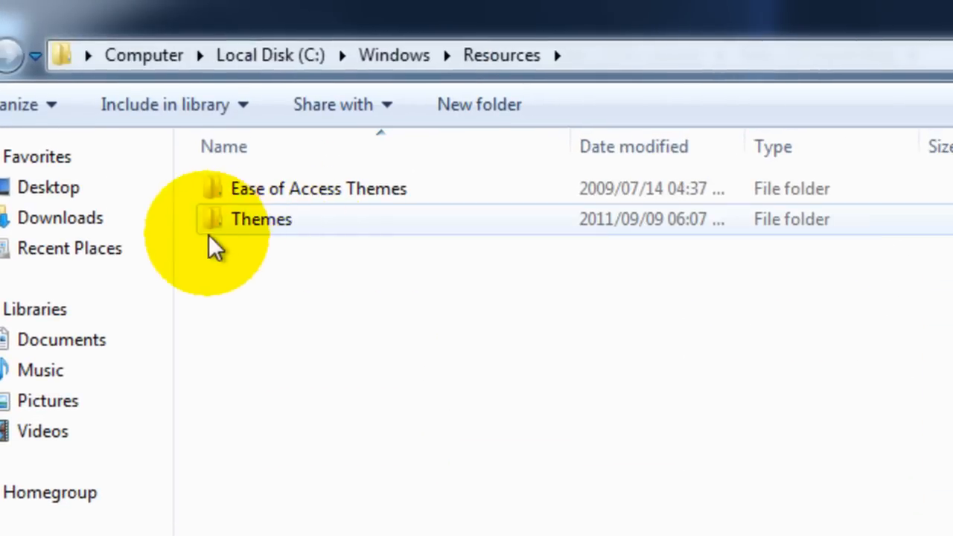
double_click(262, 219)
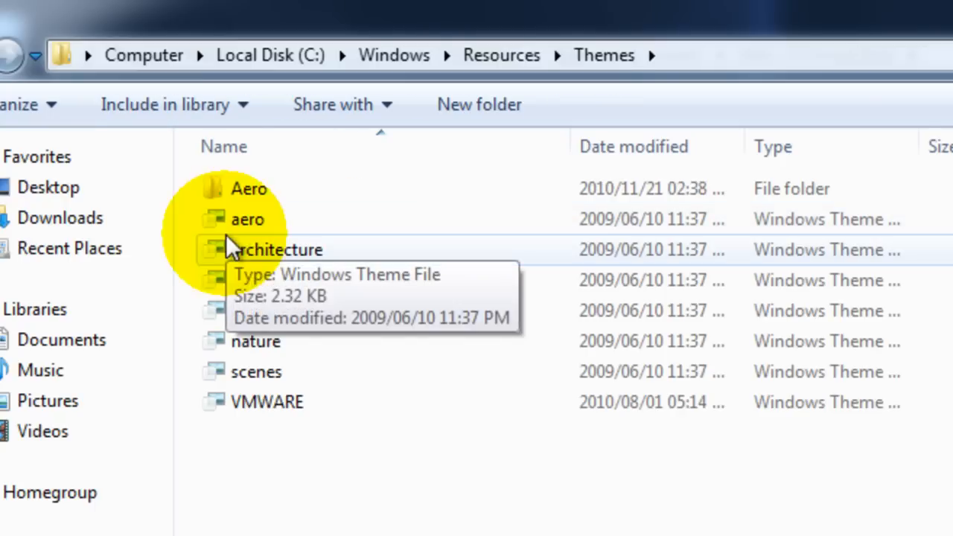
mouse_move(269, 56)
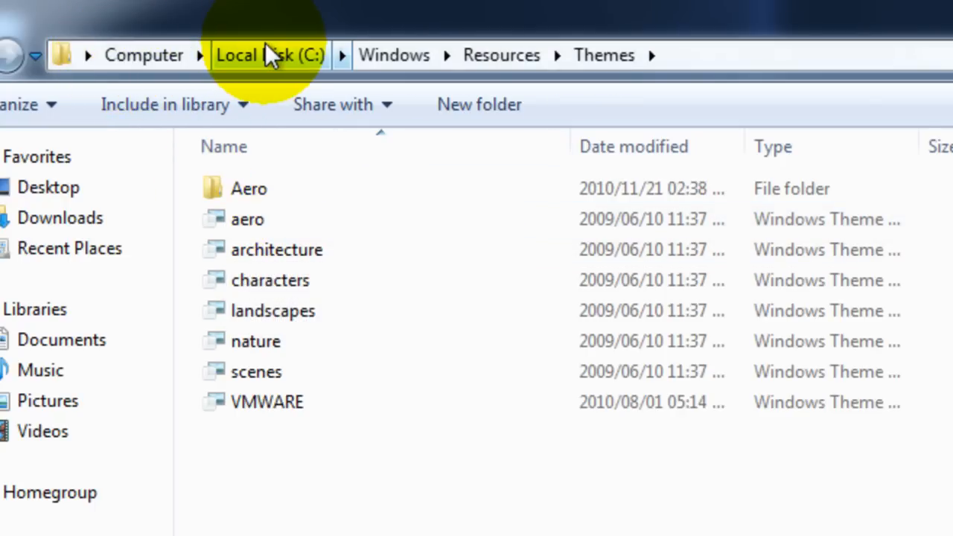
mouse_move(603, 55)
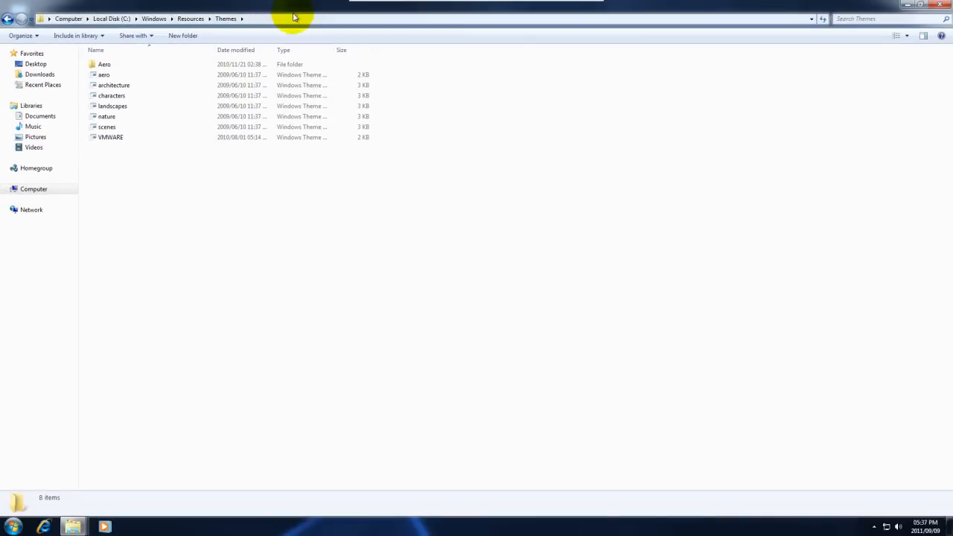
mouse_move(372, 182)
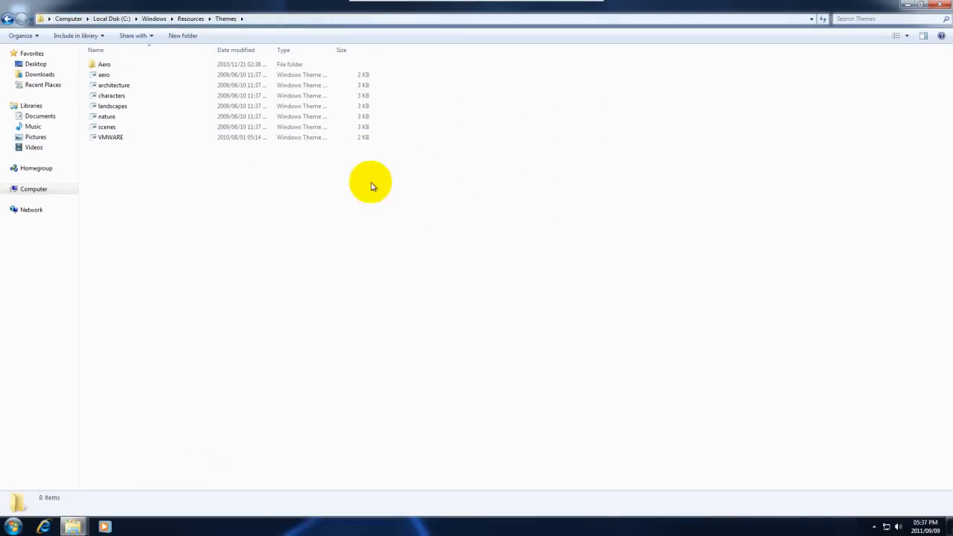
mouse_move(430, 225)
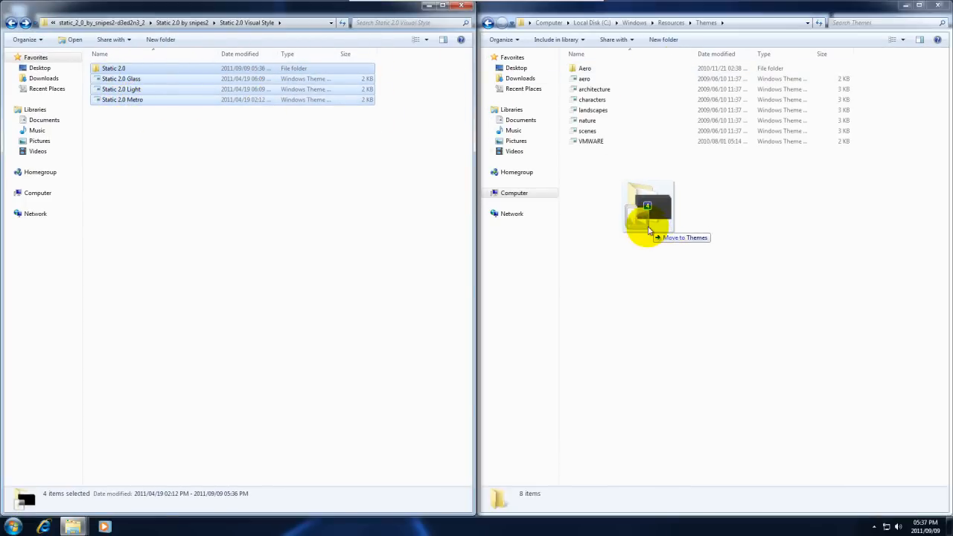
Step: Copy the four Static 2.0 items into C:\Windows\Resources\Themes, approving the administrator access prompt
right_click(122, 98)
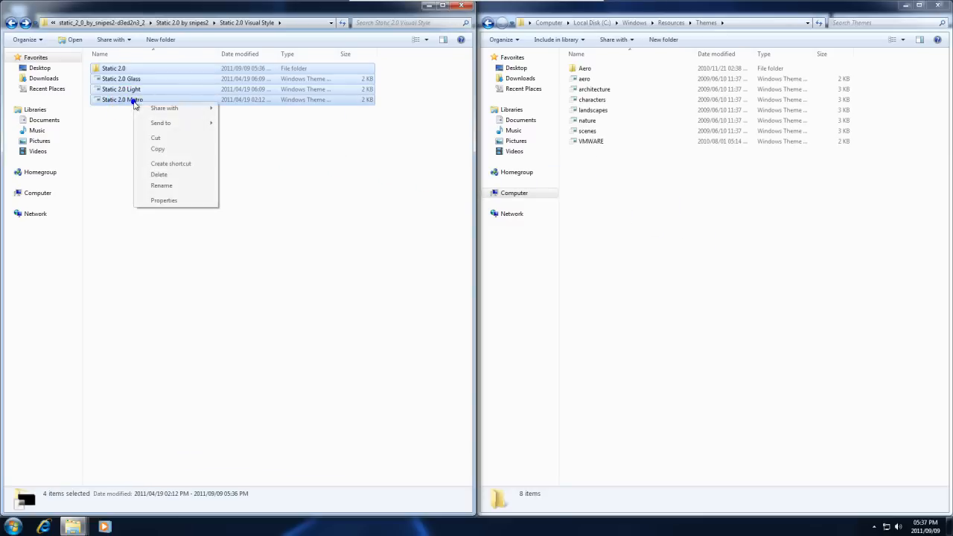
right_click(658, 223)
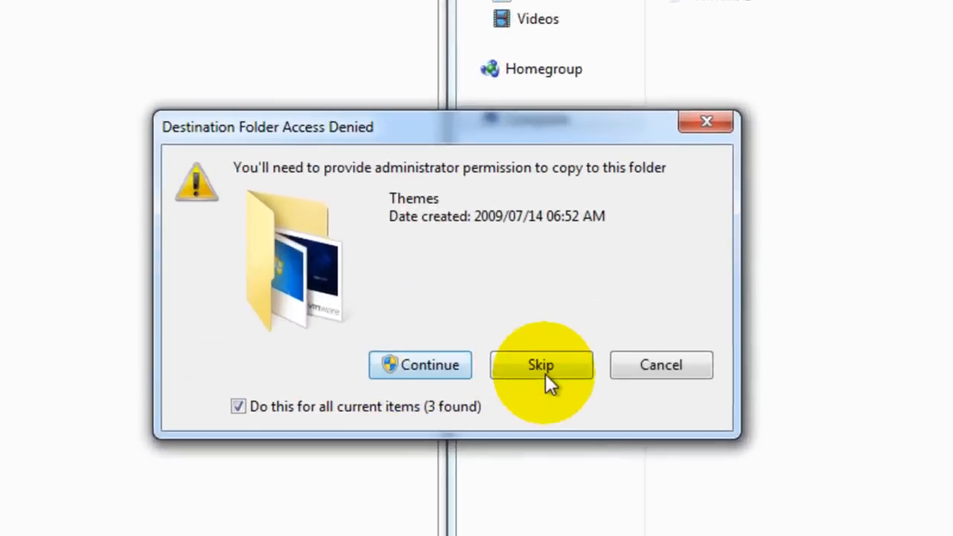
left_click(540, 365)
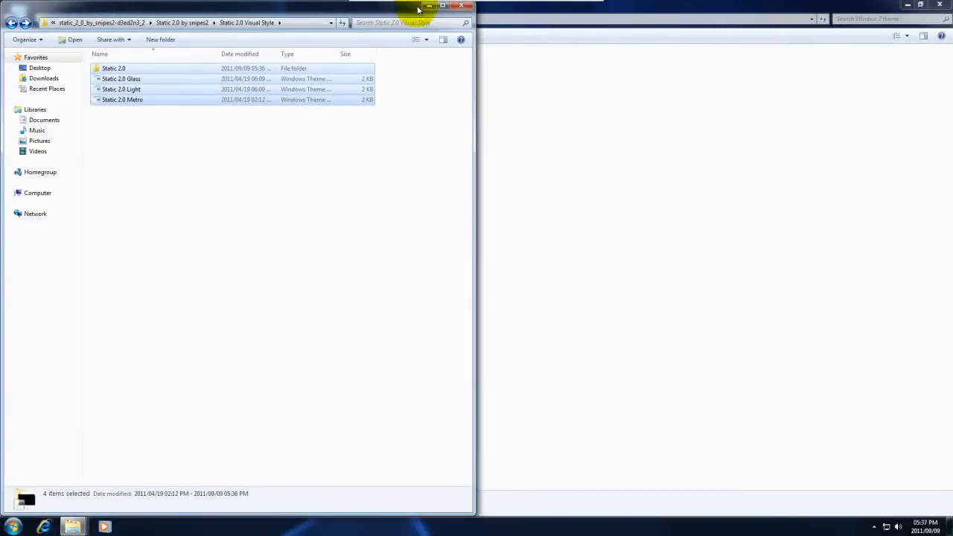
Step: Close the Explorer windows and return to the desktop
left_click(461, 6)
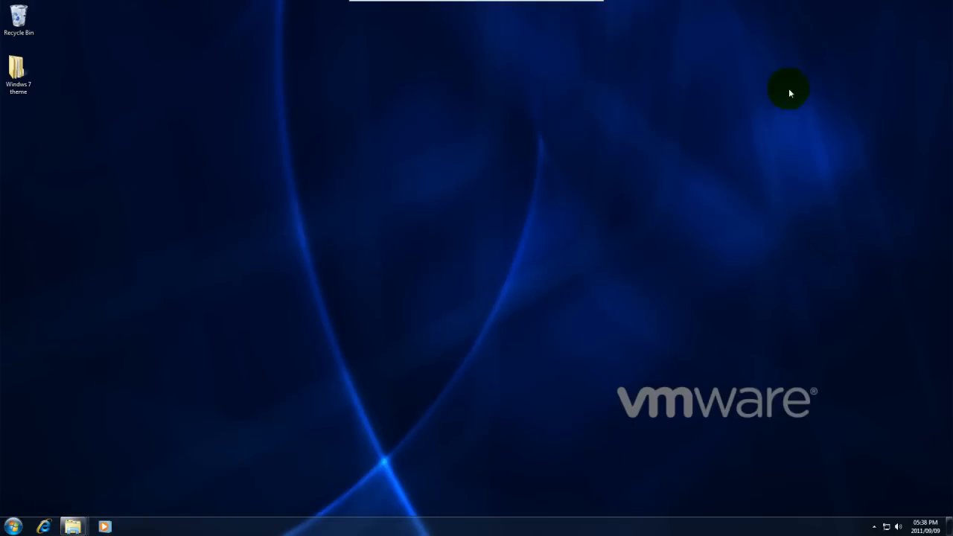
mouse_move(110, 470)
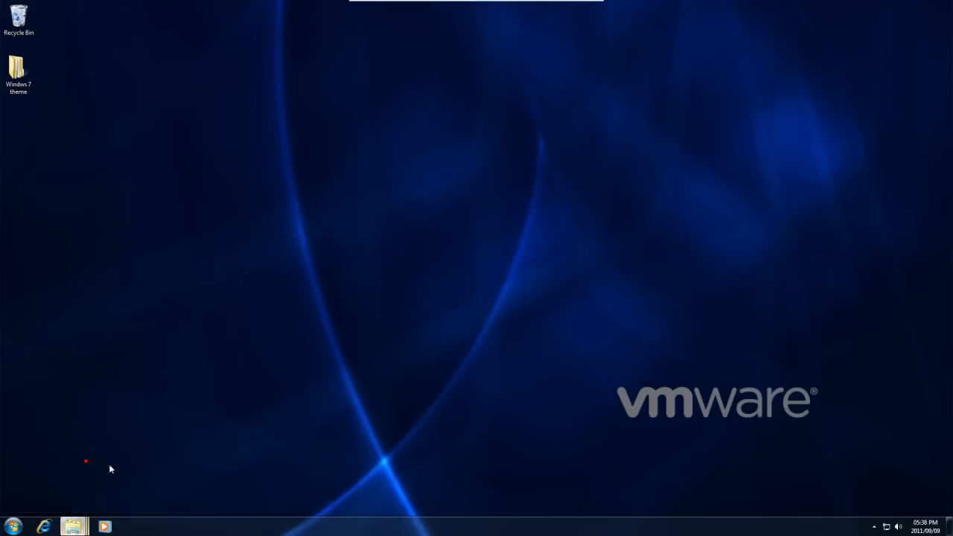
left_click(18, 72)
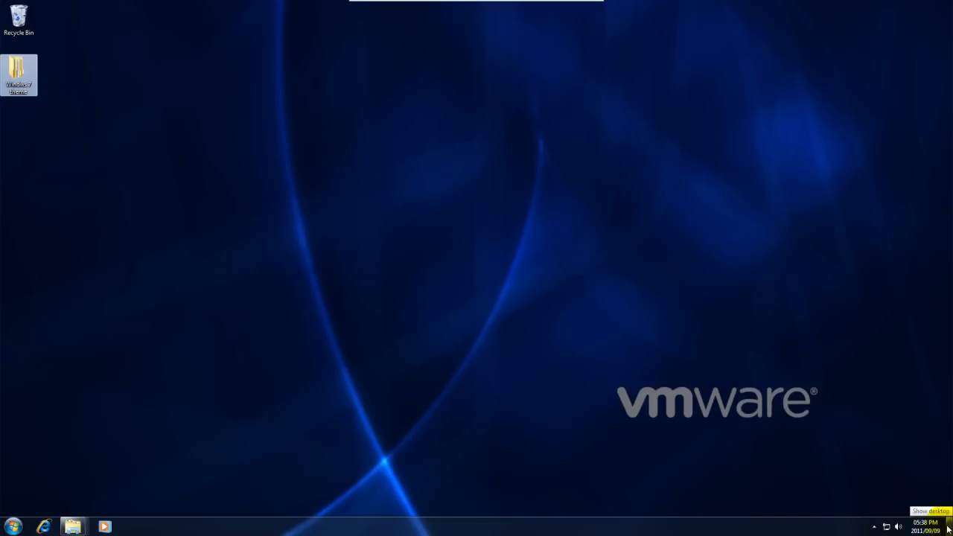
Step: Open Personalize from the desktop and maximize the Personalization window
right_click(495, 403)
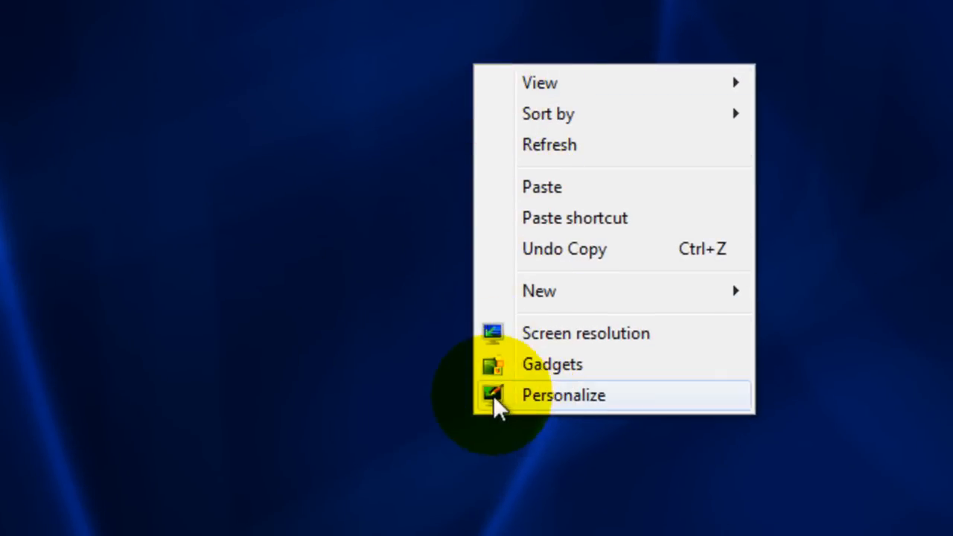
left_click(563, 395)
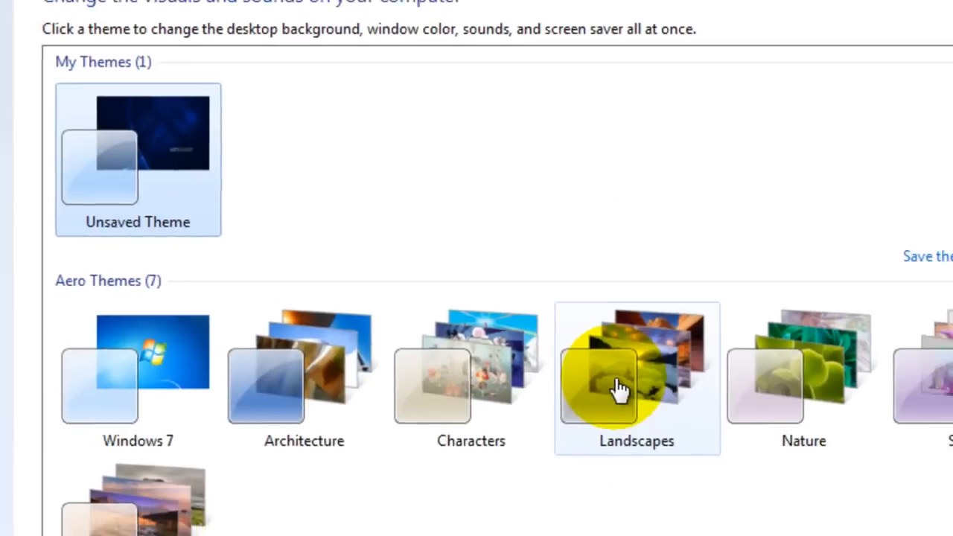
left_click(852, 18)
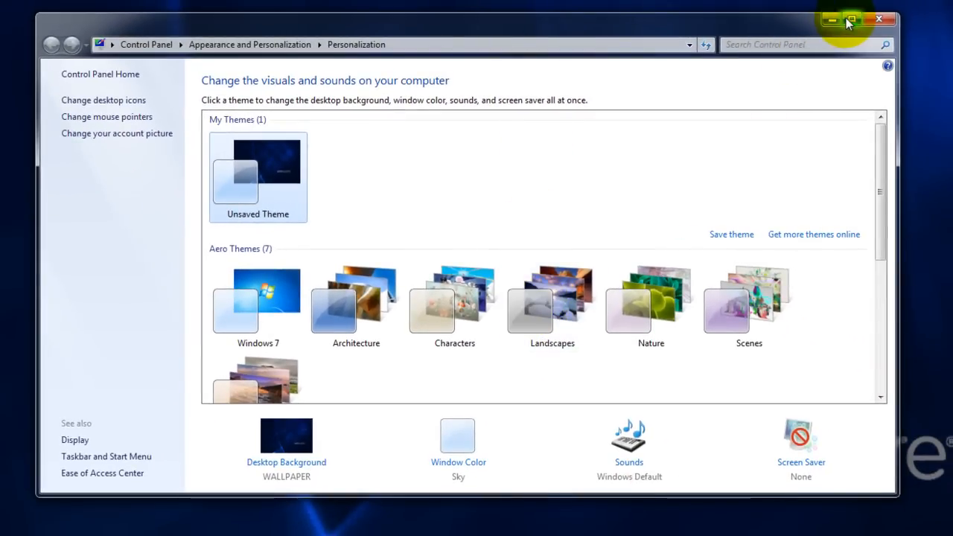
left_click(852, 18)
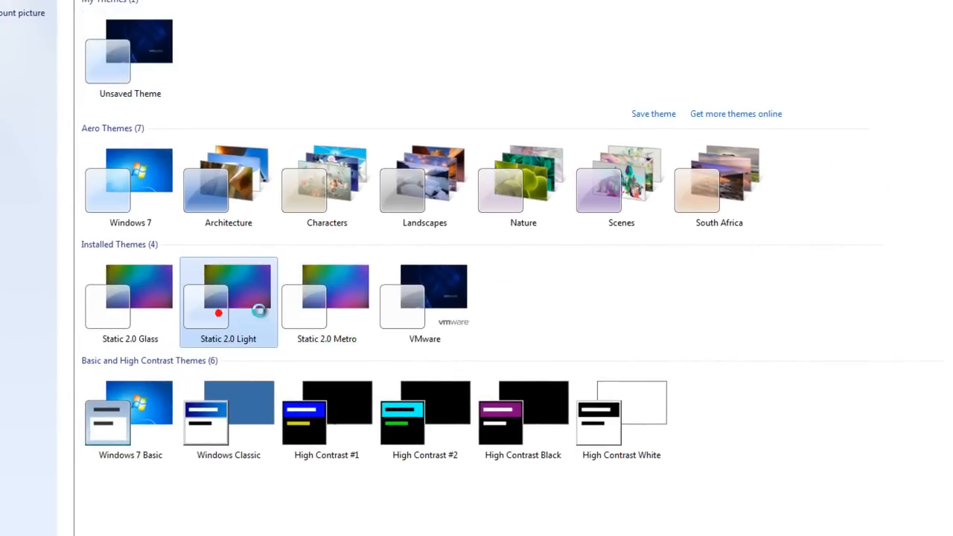
Step: Apply the Static 2.0 Light theme from Installed Themes and restore the window size
left_click(228, 301)
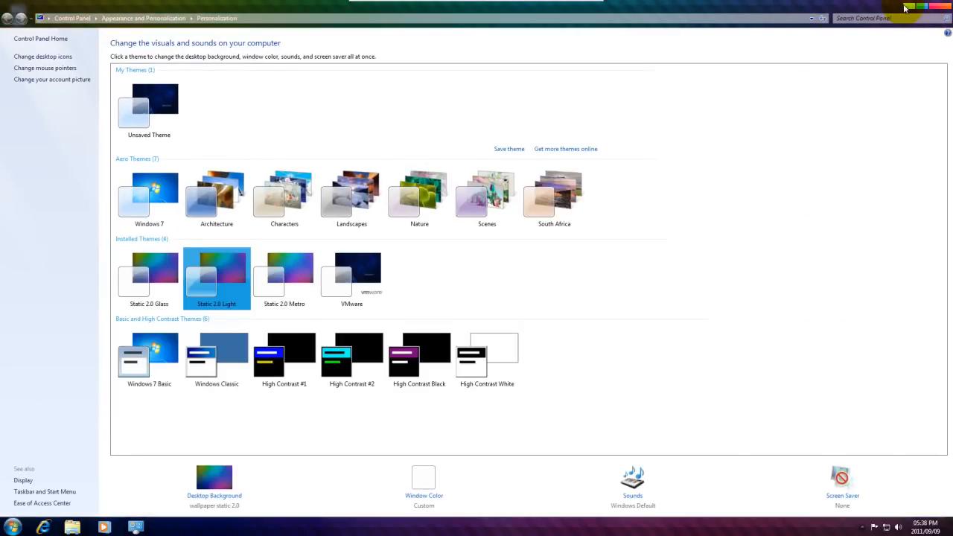
left_click(908, 8)
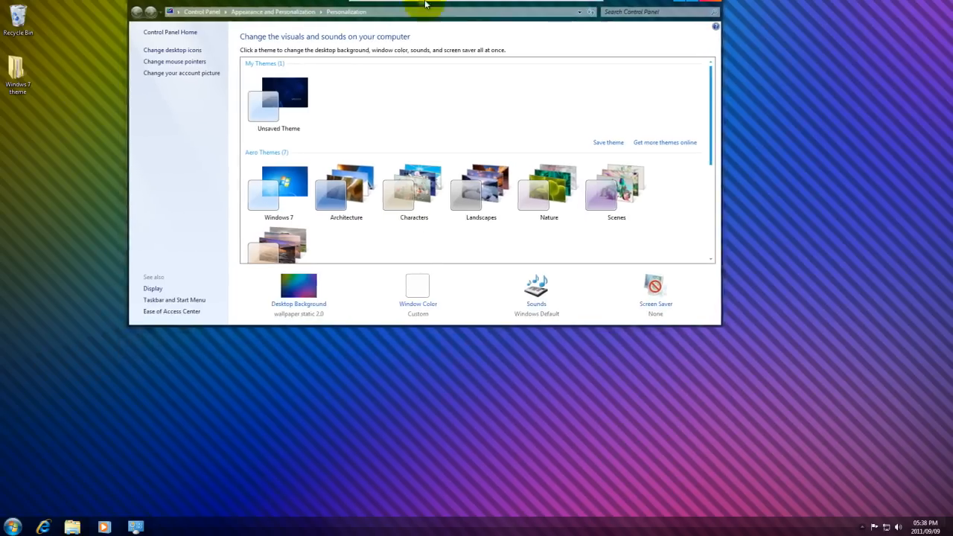
Step: Open the Computer view from the Start menu, listing Local Disk (C:), floppy and CD drives
left_click(11, 527)
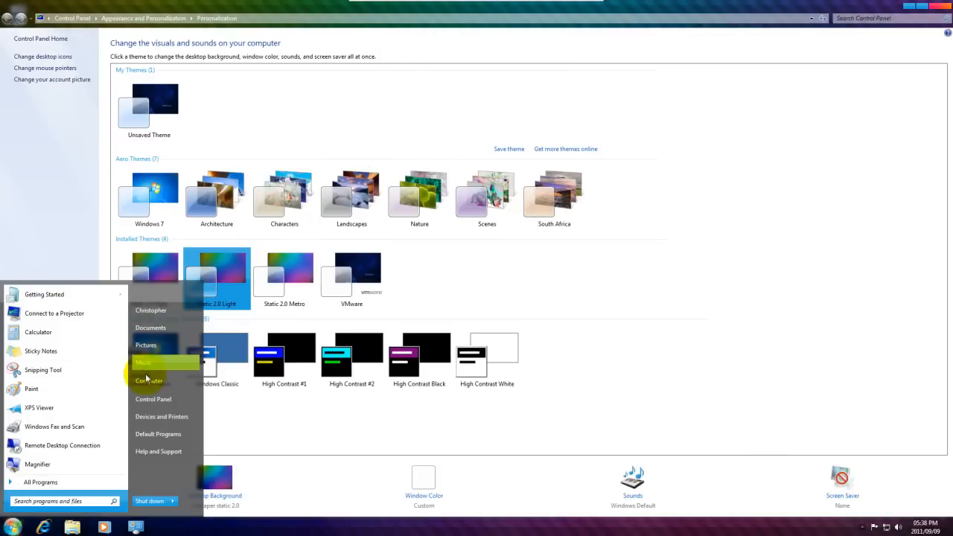
mouse_move(177, 500)
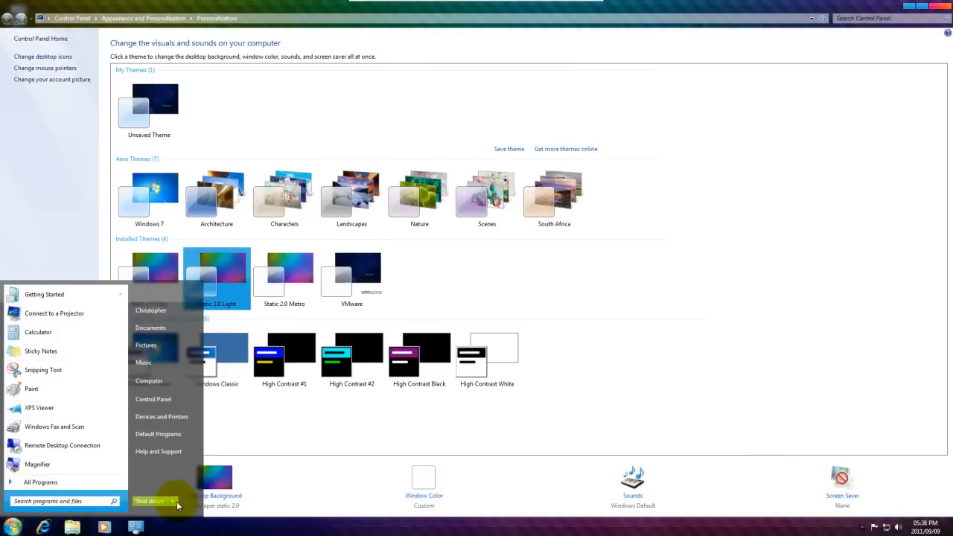
left_click(40, 483)
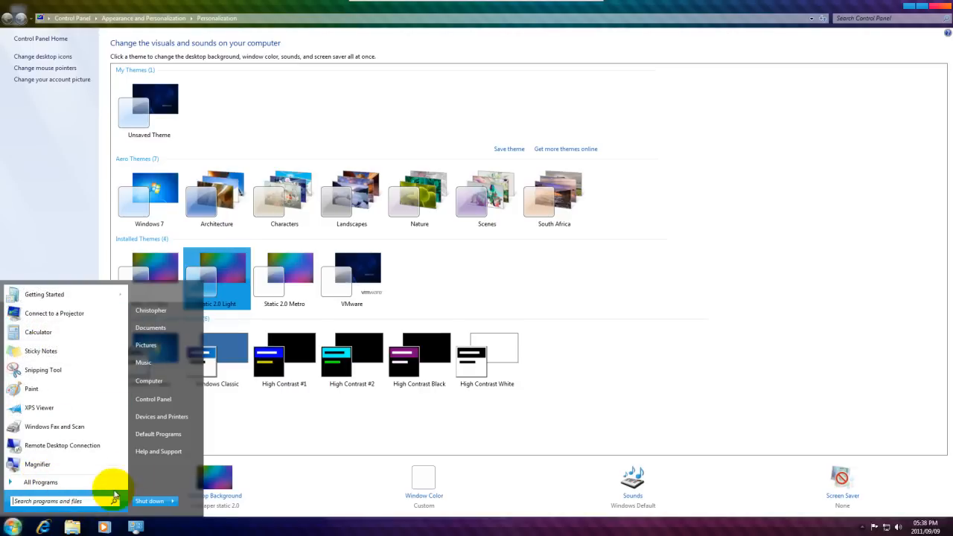
left_click(149, 382)
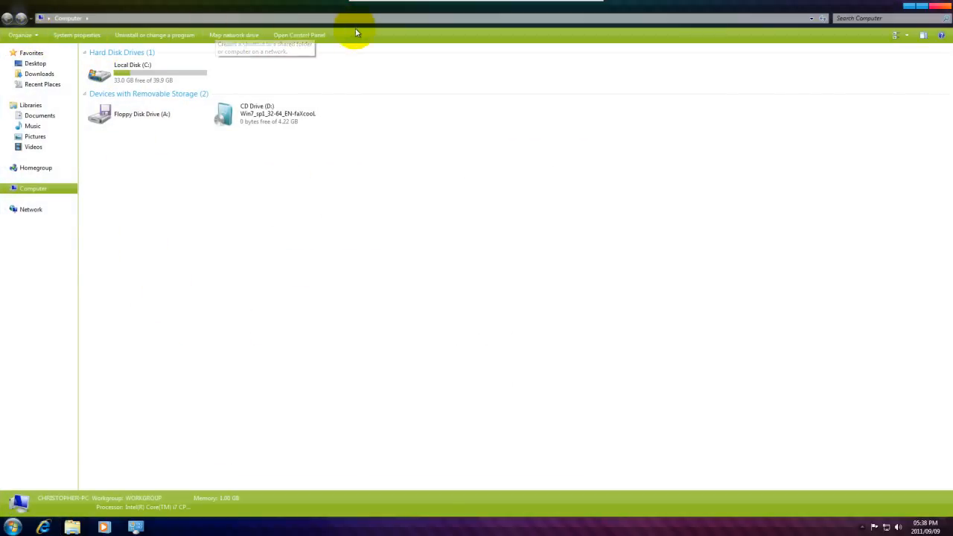
mouse_move(21, 36)
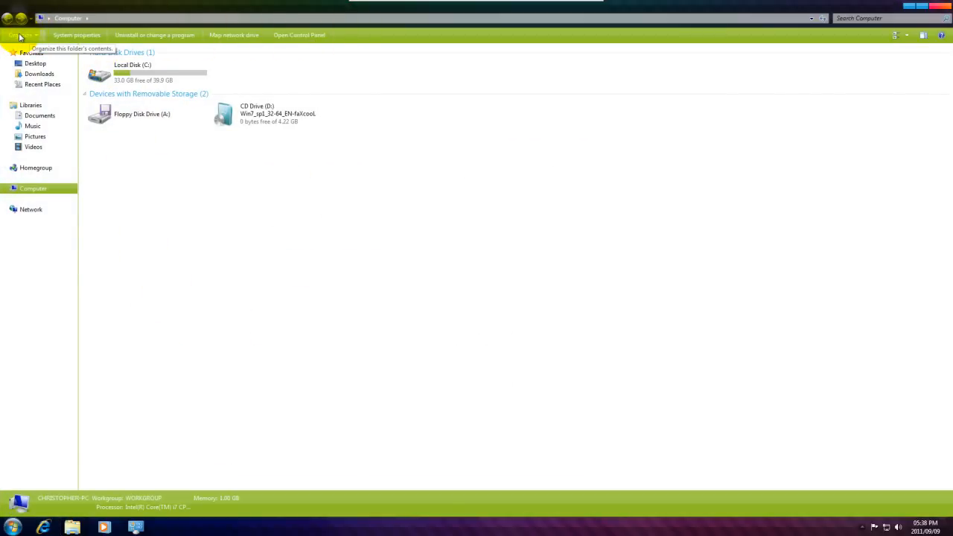
mouse_move(290, 67)
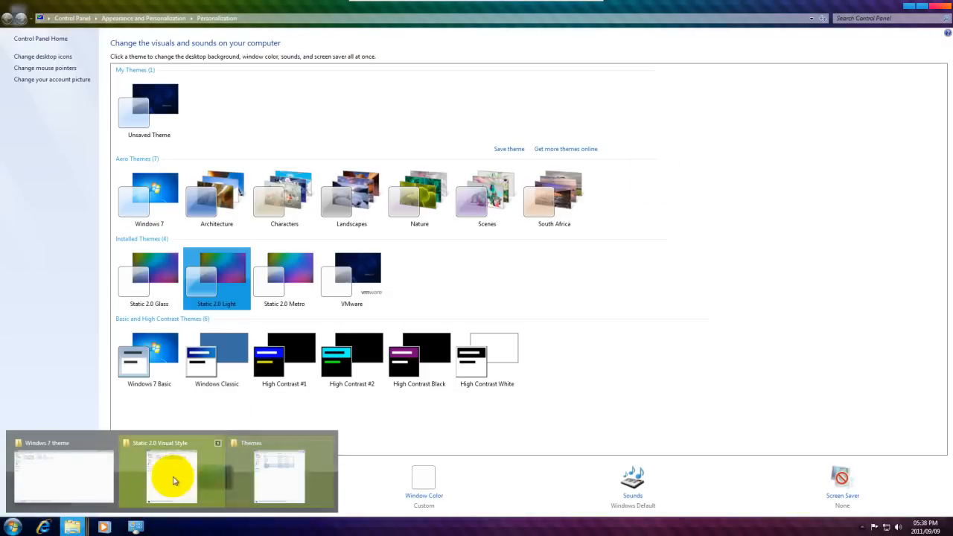
Step: Open the Static 2.0 Visual Style folder whose contents go into C:\Windows\Resources\Themes
left_click(173, 474)
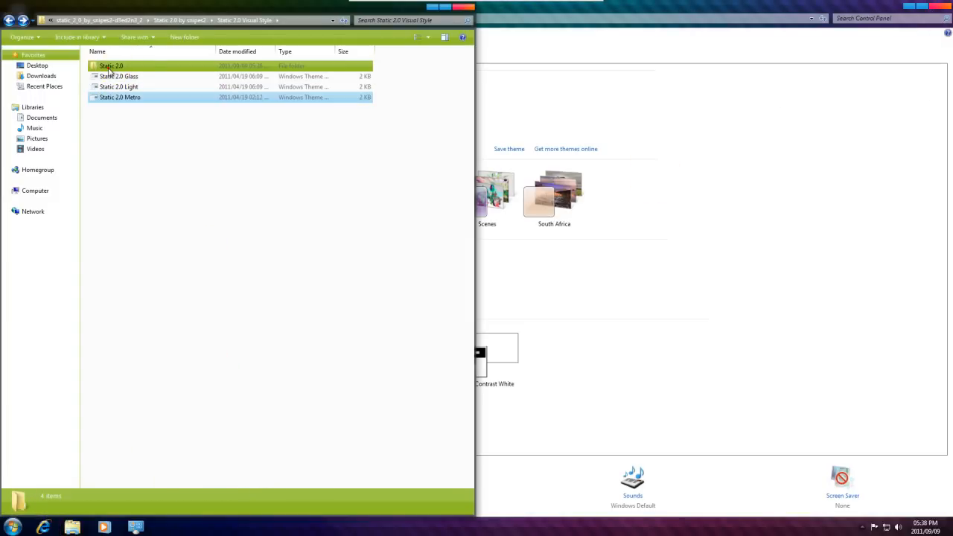
double_click(112, 66)
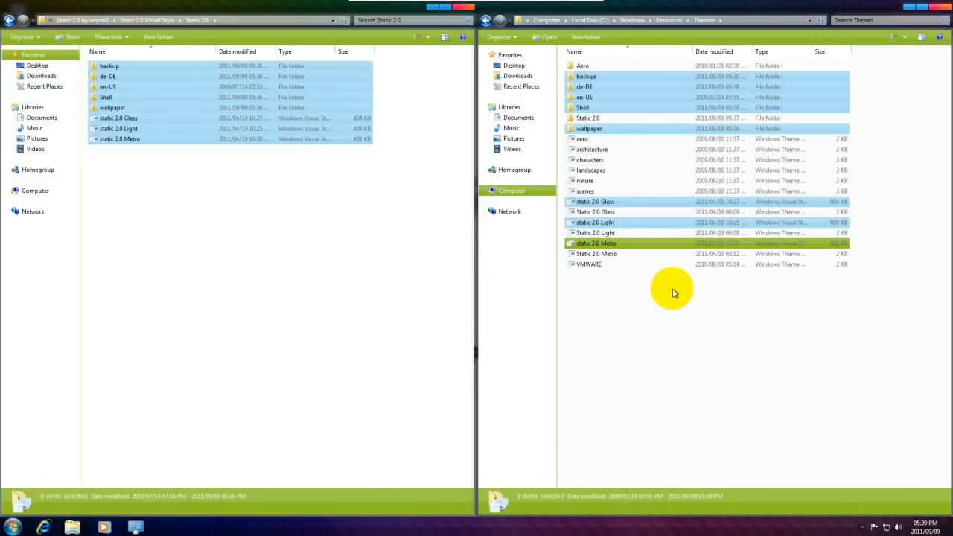
mouse_move(301, 325)
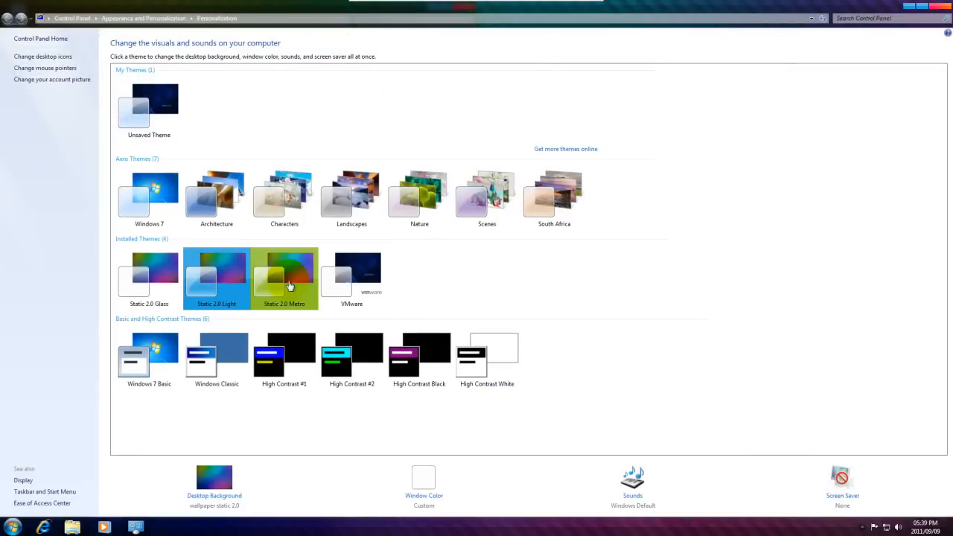
Step: Apply Static 2.0 Metro, Light, then Glass under Installed Themes and close Personalization
left_click(285, 280)
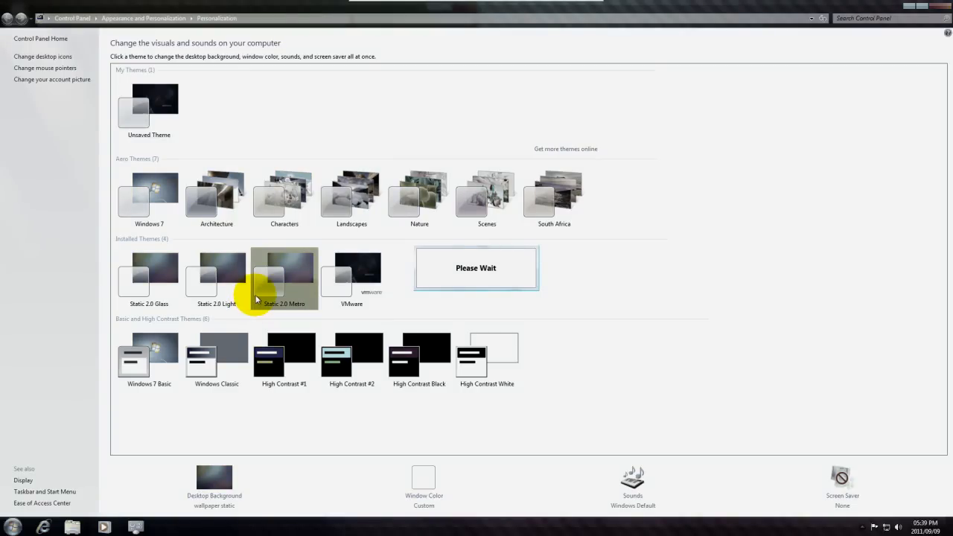
left_click(216, 280)
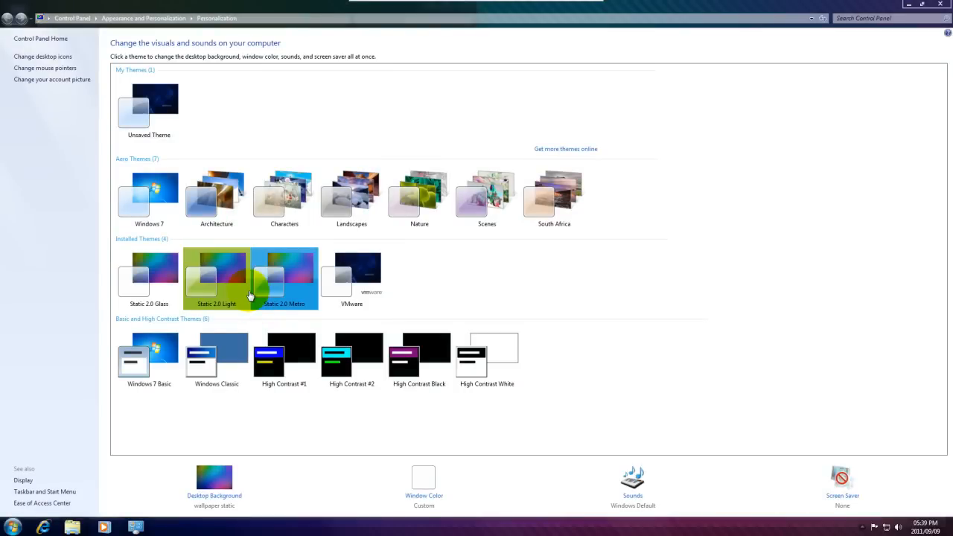
left_click(283, 276)
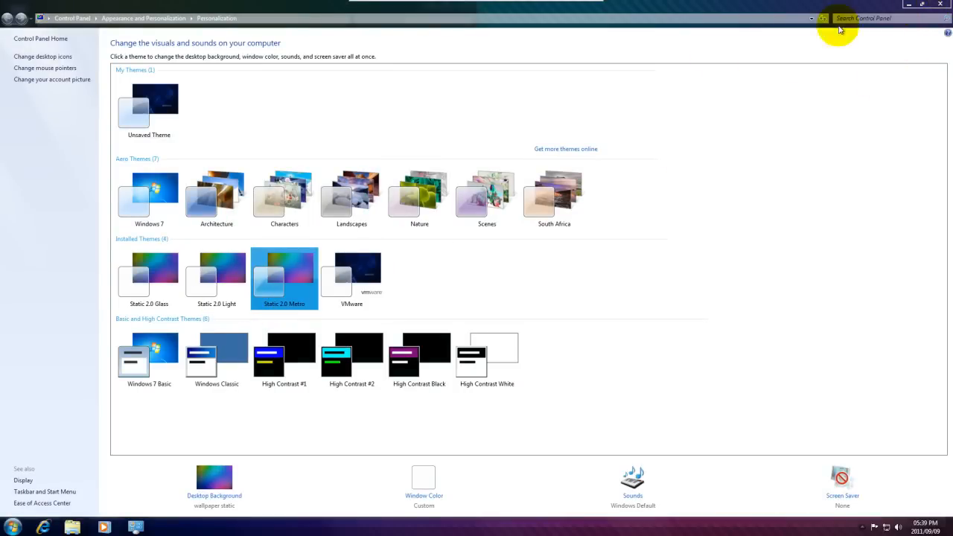
left_click(216, 276)
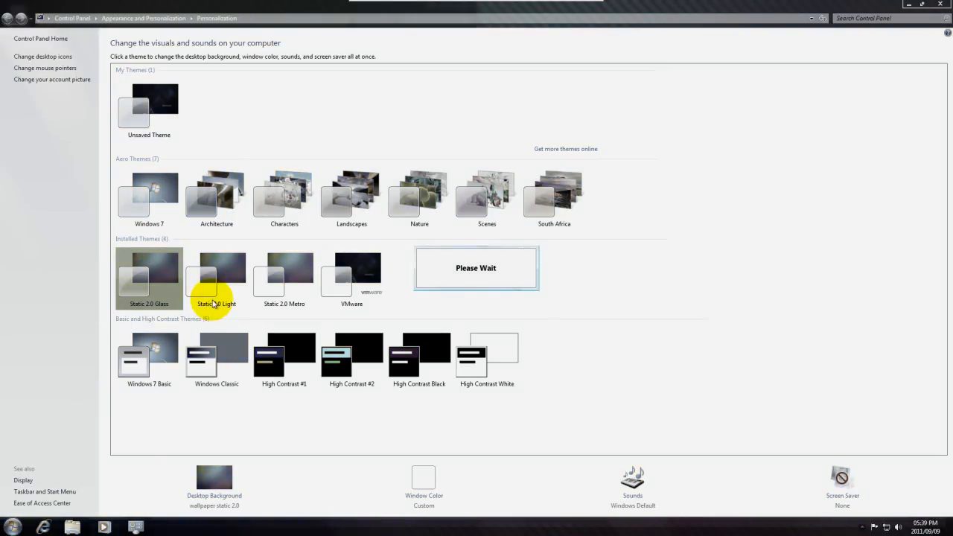
left_click(217, 280)
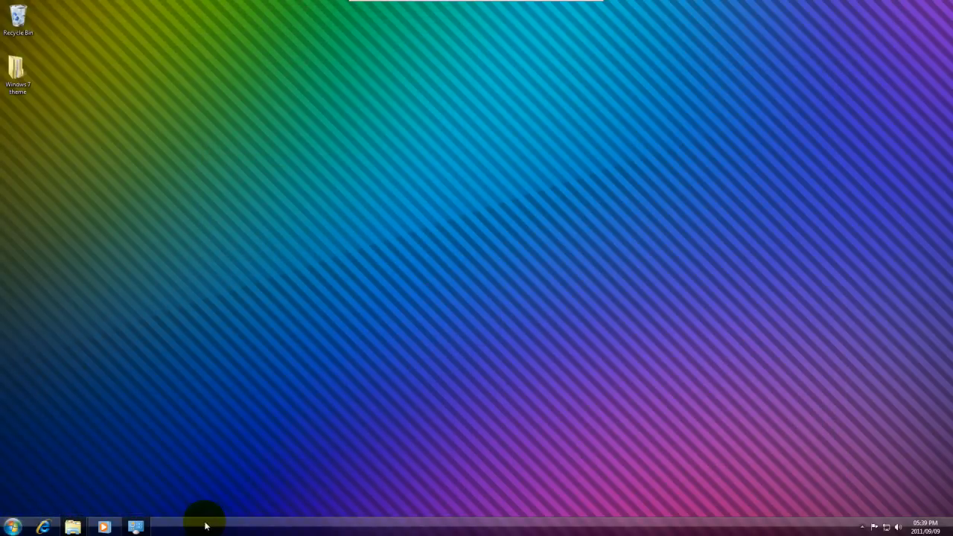
mouse_move(831, 524)
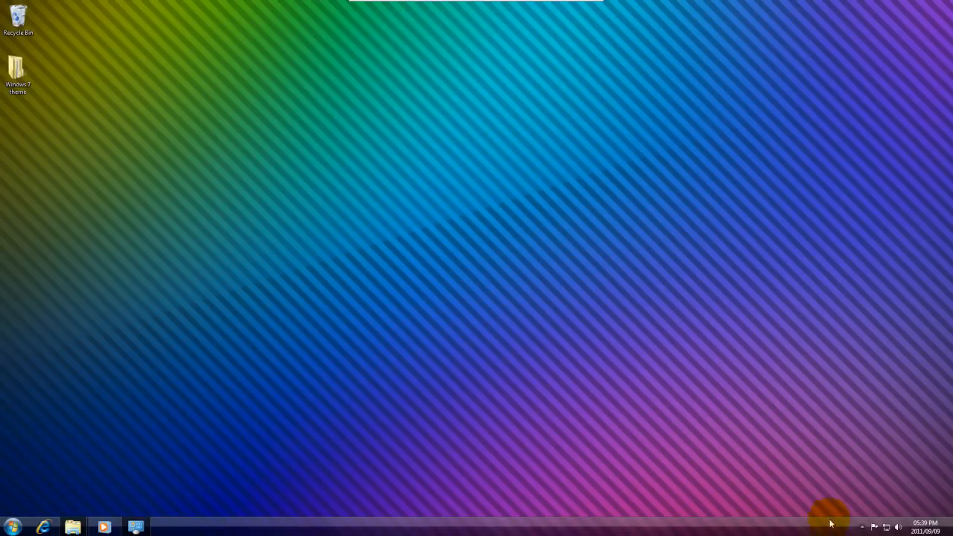
mouse_move(852, 529)
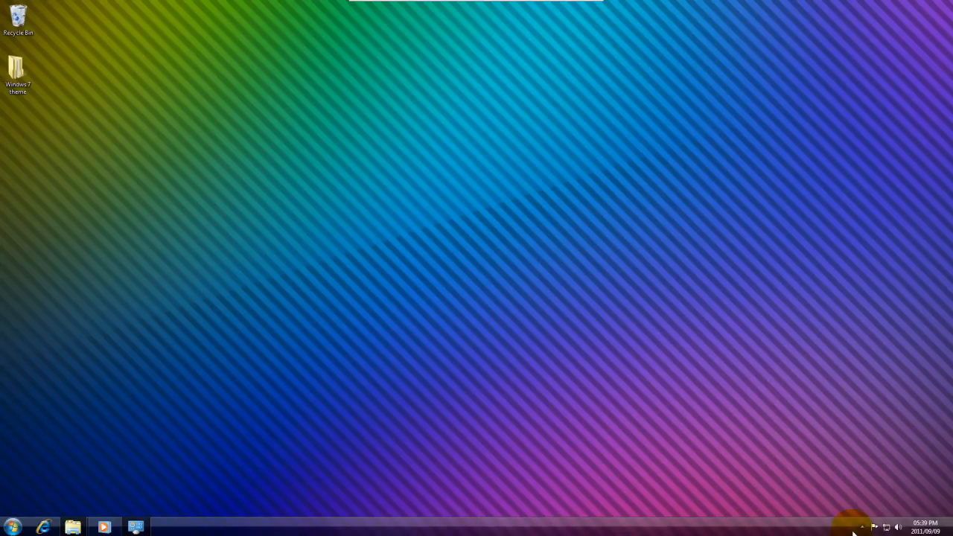
mouse_move(27, 524)
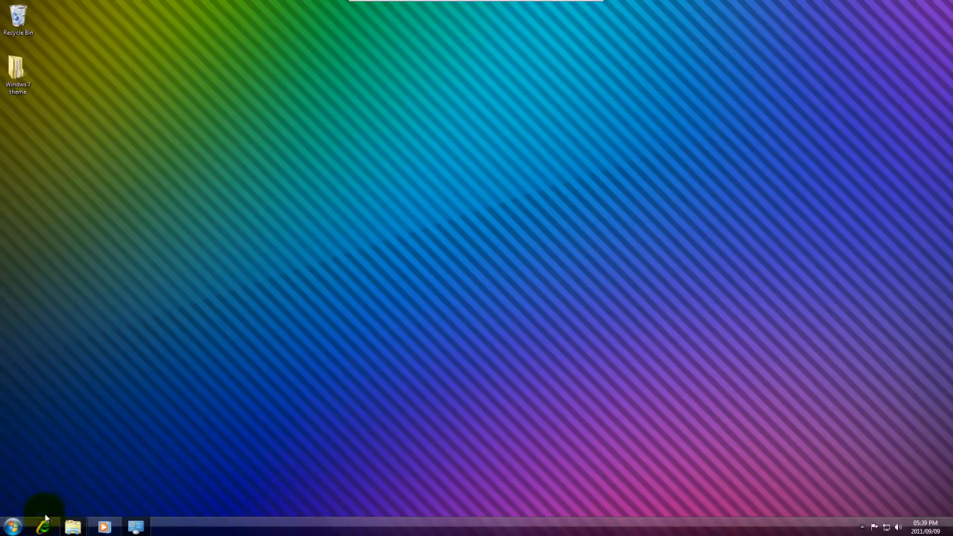
Step: In taskbar Properties, turn on Use small icons with labelled buttons and apply
right_click(12, 527)
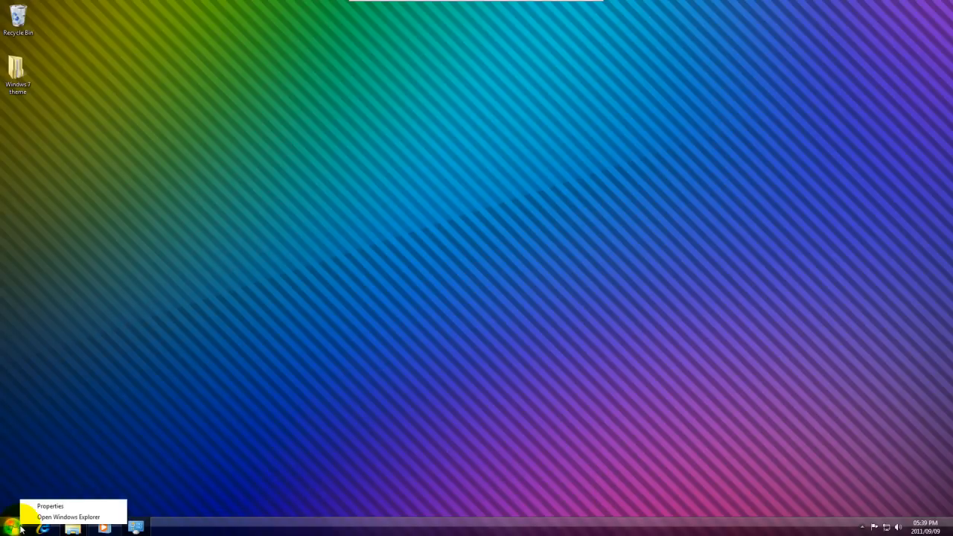
left_click(50, 507)
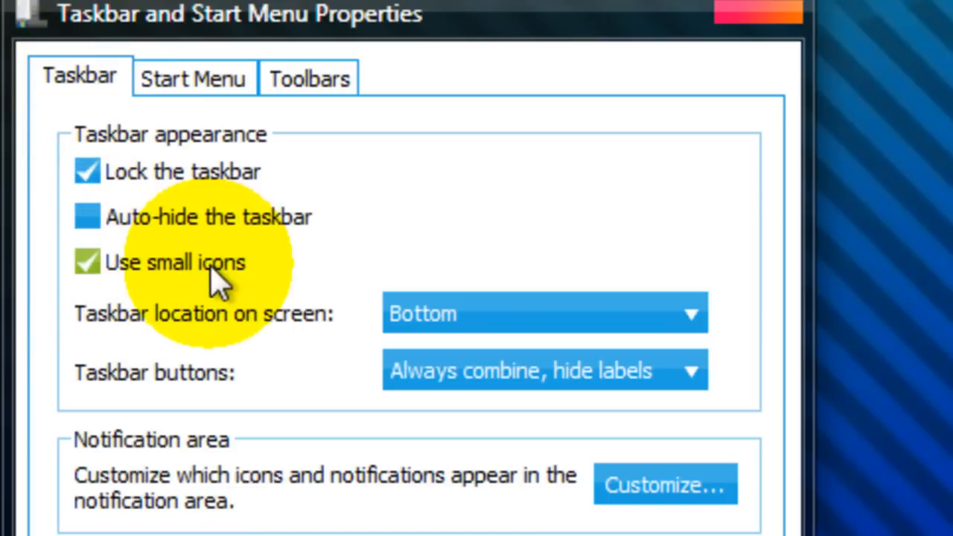
left_click(543, 371)
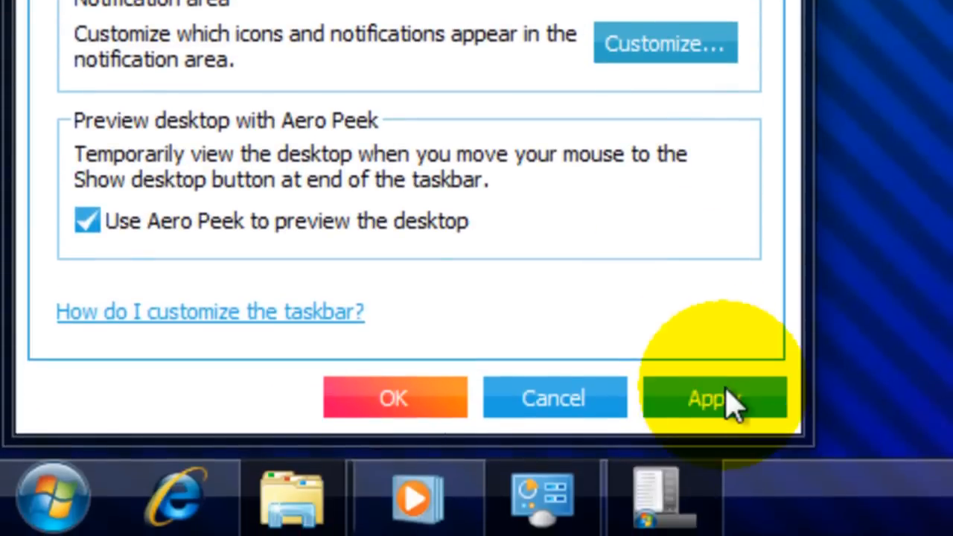
left_click(393, 398)
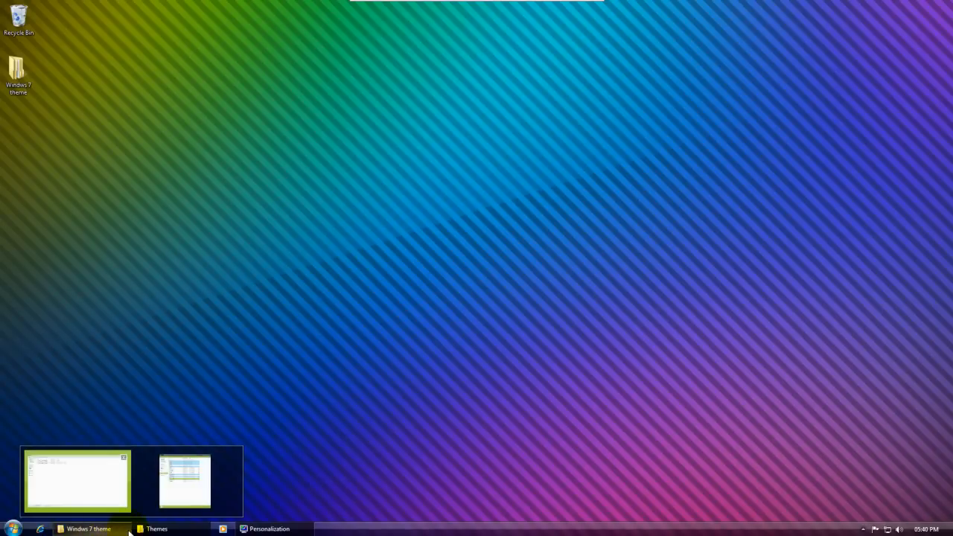
mouse_move(184, 479)
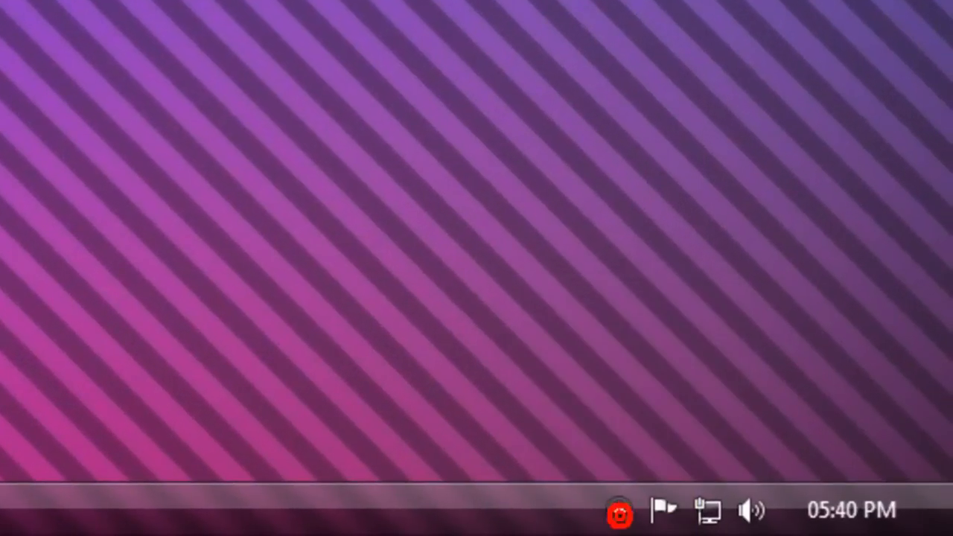
left_click(11, 527)
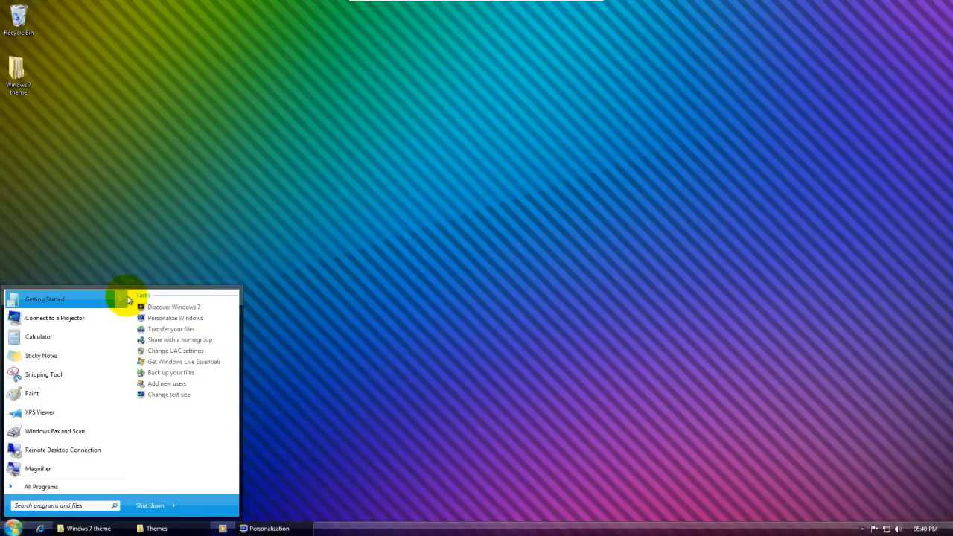
mouse_move(316, 259)
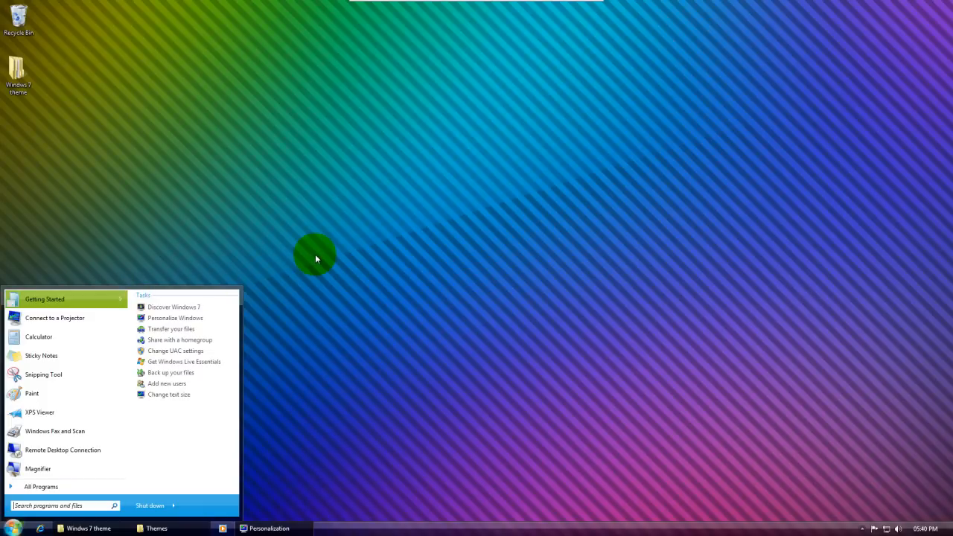
left_click(316, 259)
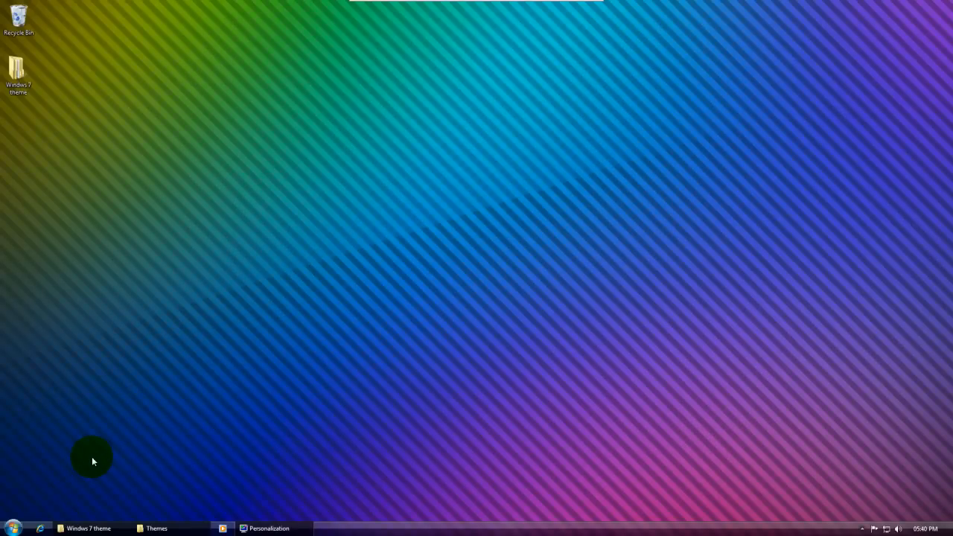
mouse_move(107, 446)
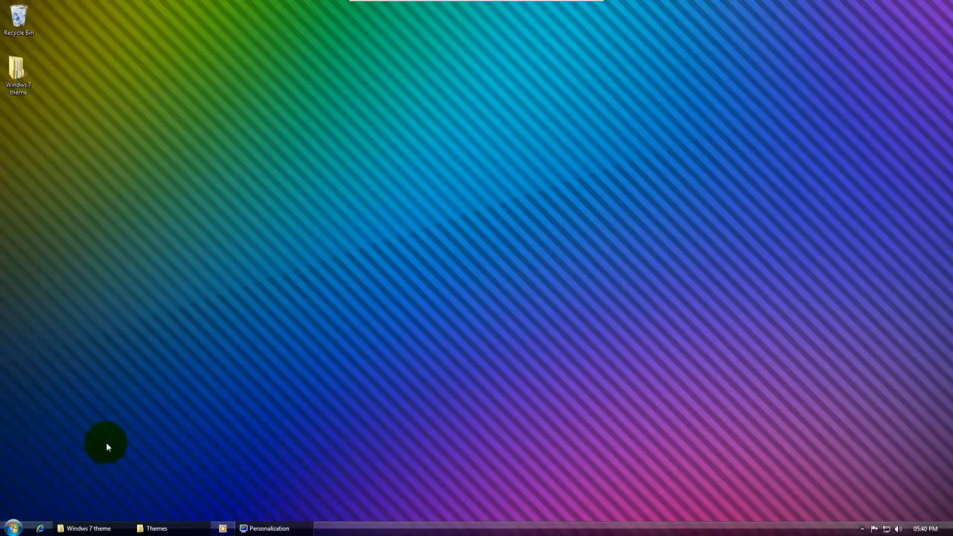
mouse_move(112, 457)
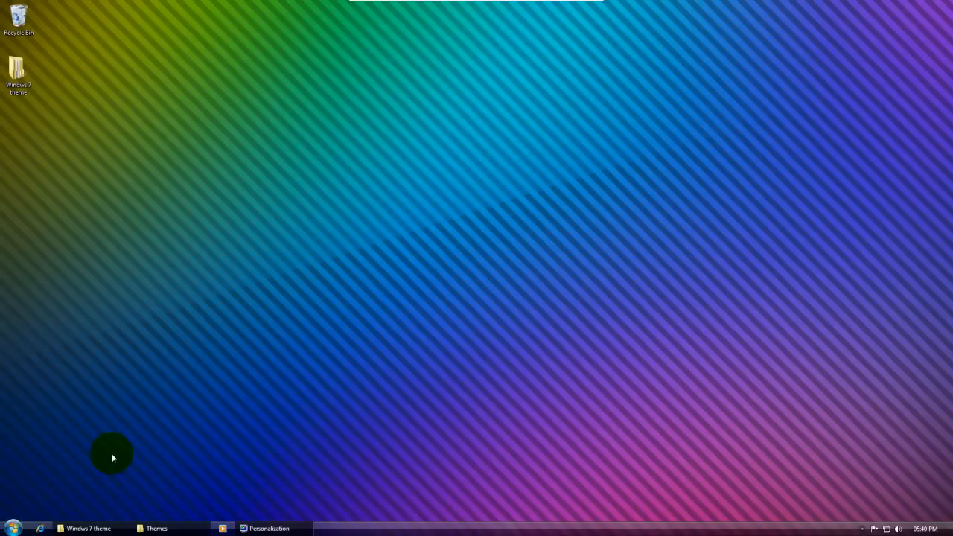
mouse_move(119, 437)
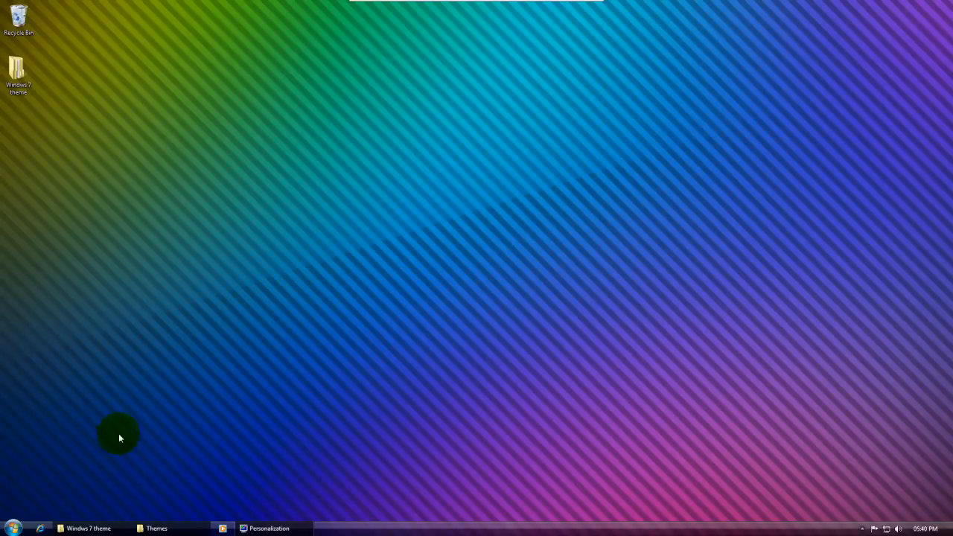